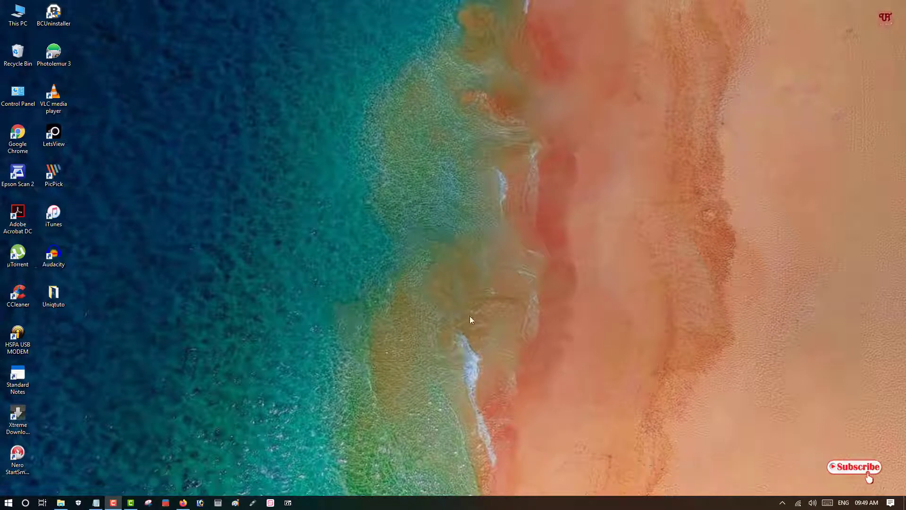
mouse_move(410, 329)
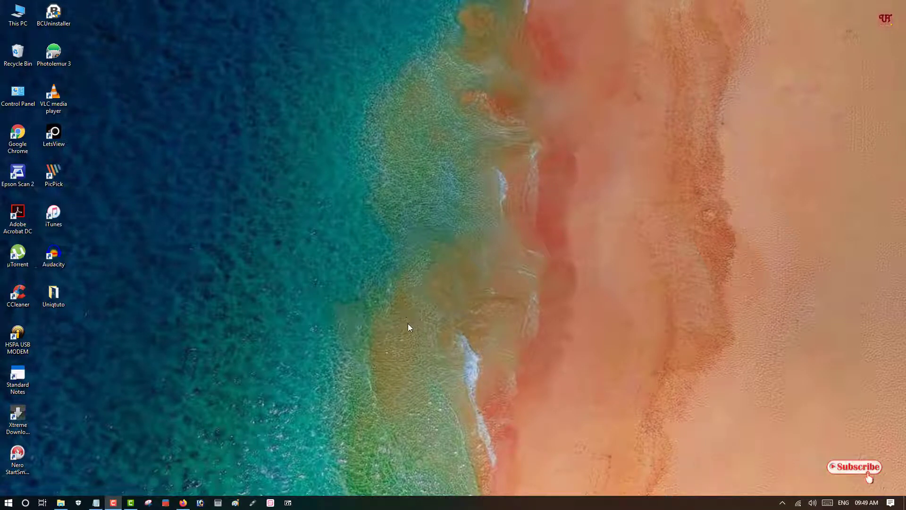
mouse_move(408, 323)
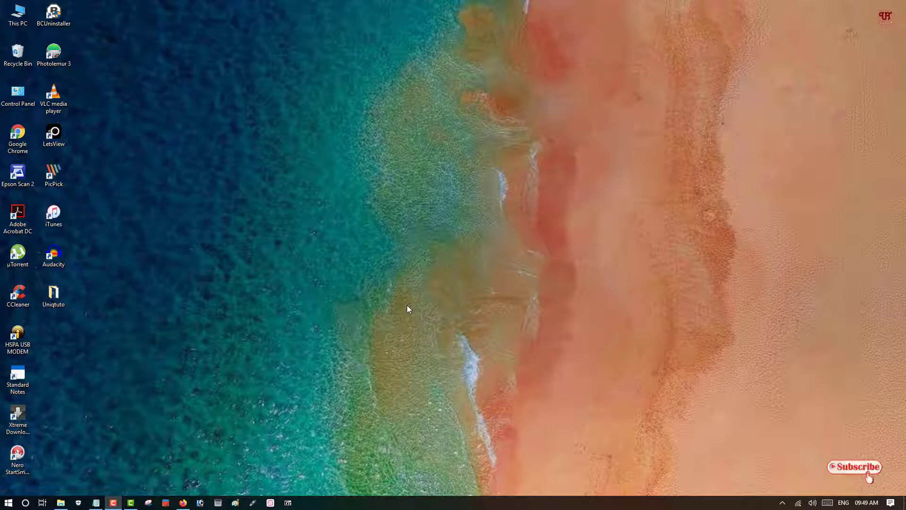
mouse_move(410, 319)
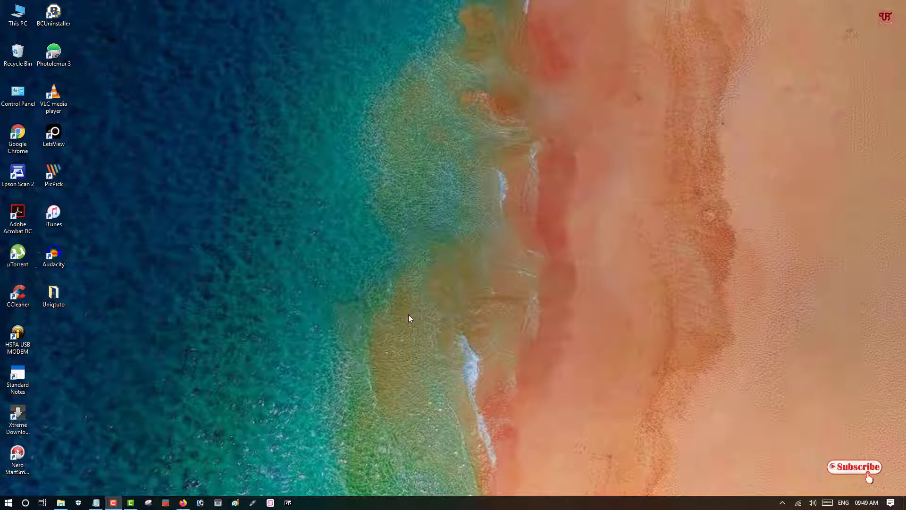
mouse_move(368, 323)
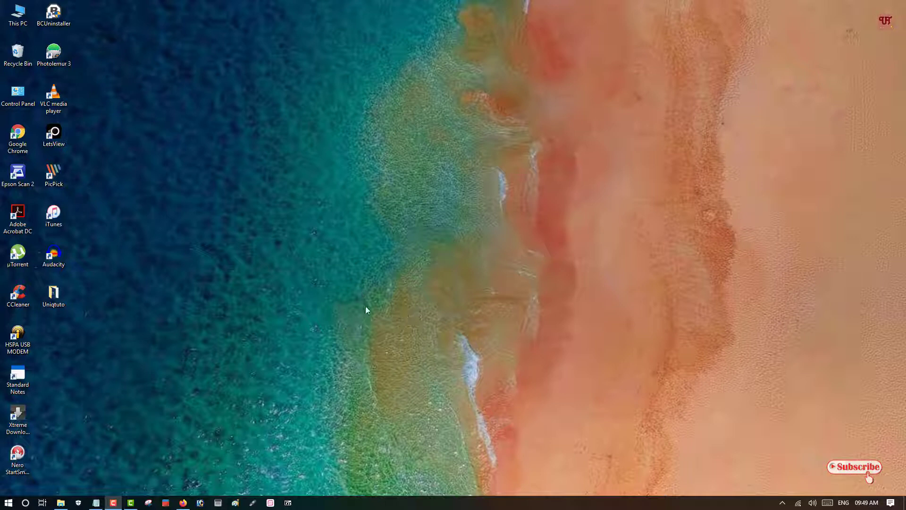
- Bring up This PC's System page to confirm the 64-bit operating system type
left_click(16, 13)
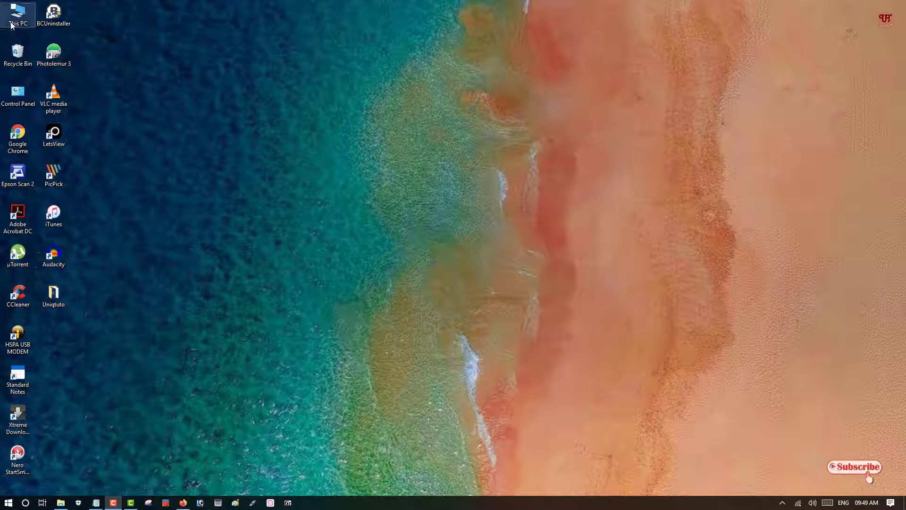
right_click(15, 12)
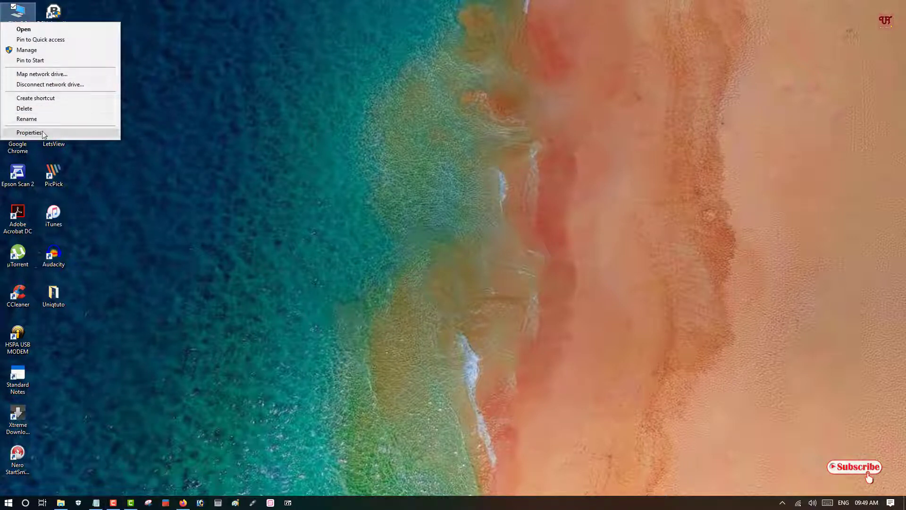
left_click(28, 132)
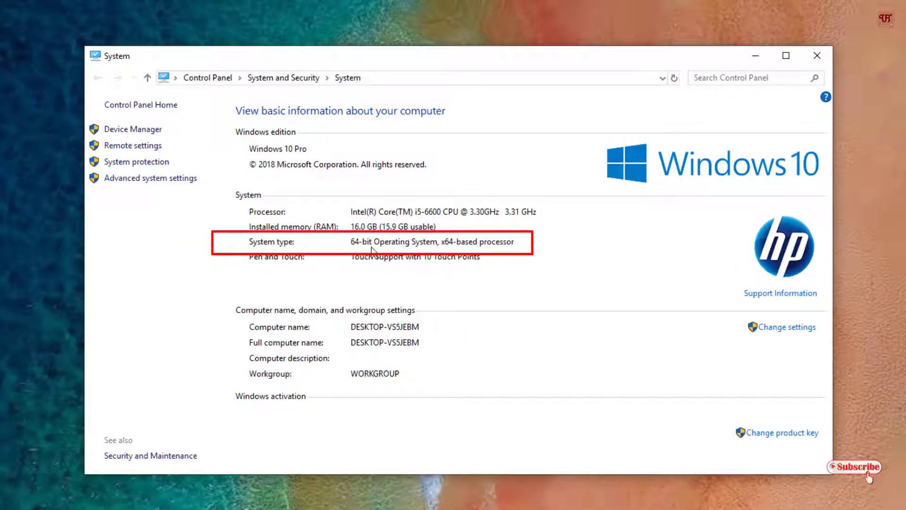
mouse_move(482, 257)
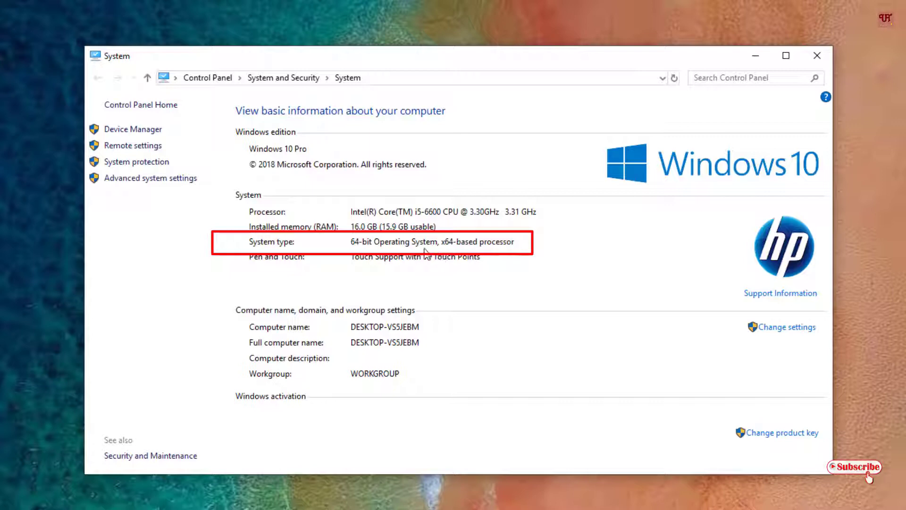
mouse_move(379, 243)
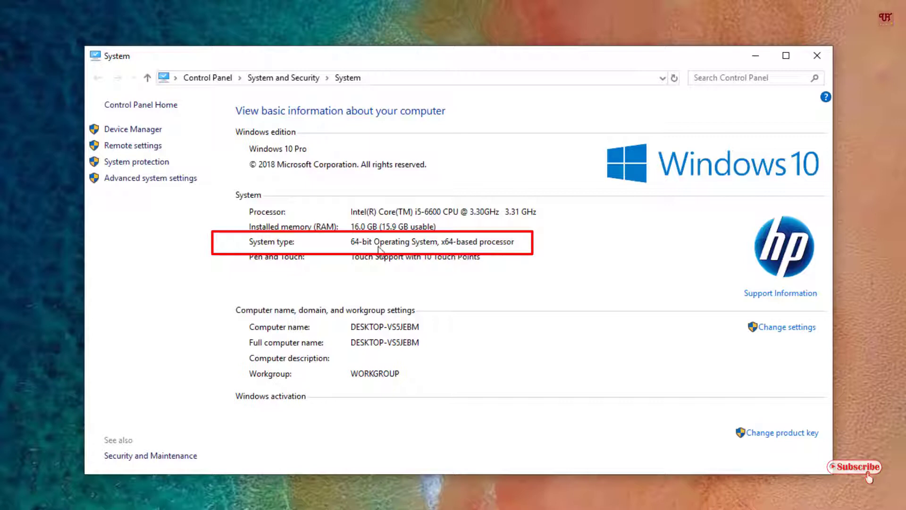
mouse_move(406, 252)
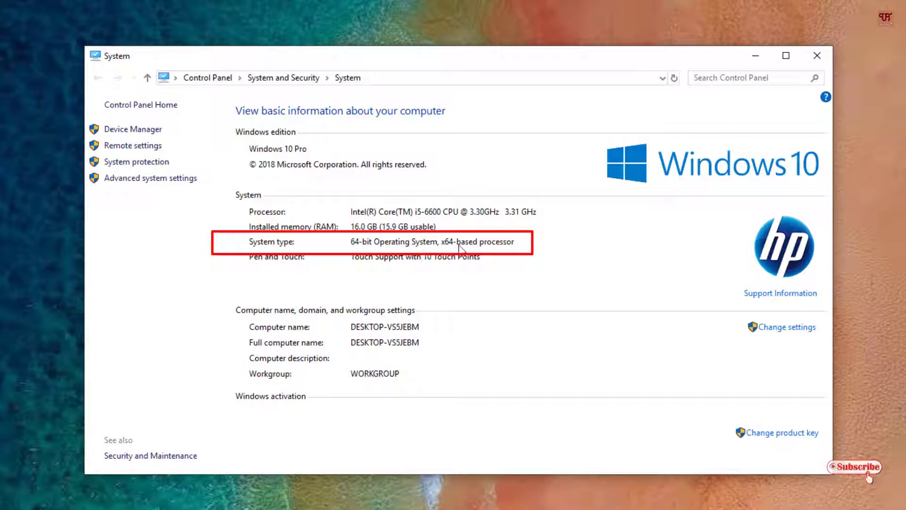
mouse_move(459, 260)
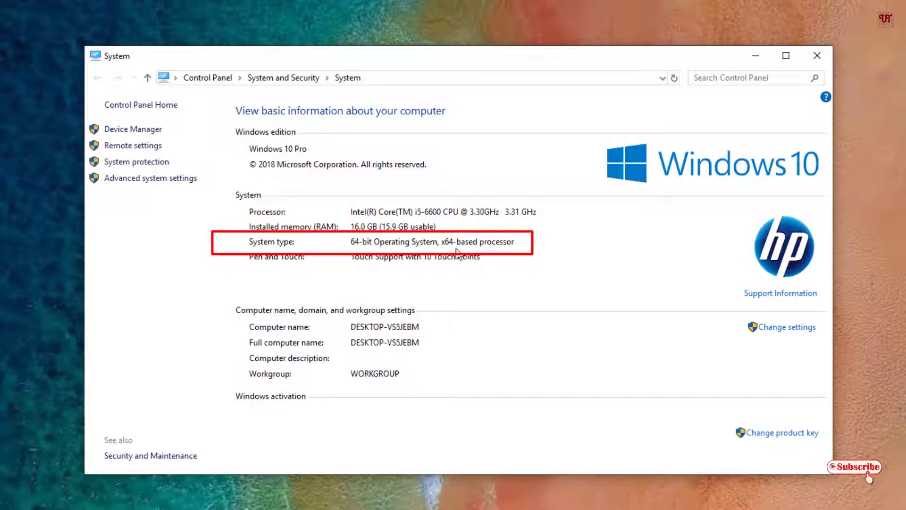
mouse_move(495, 257)
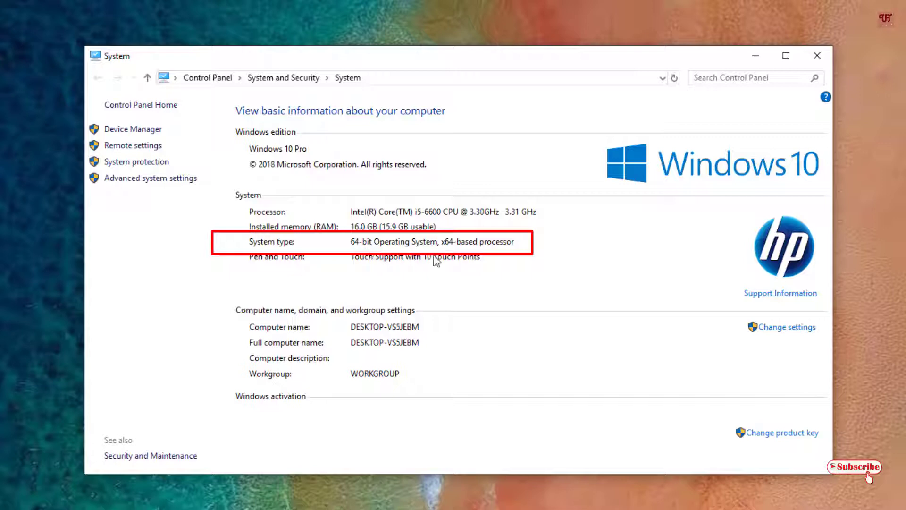
mouse_move(463, 246)
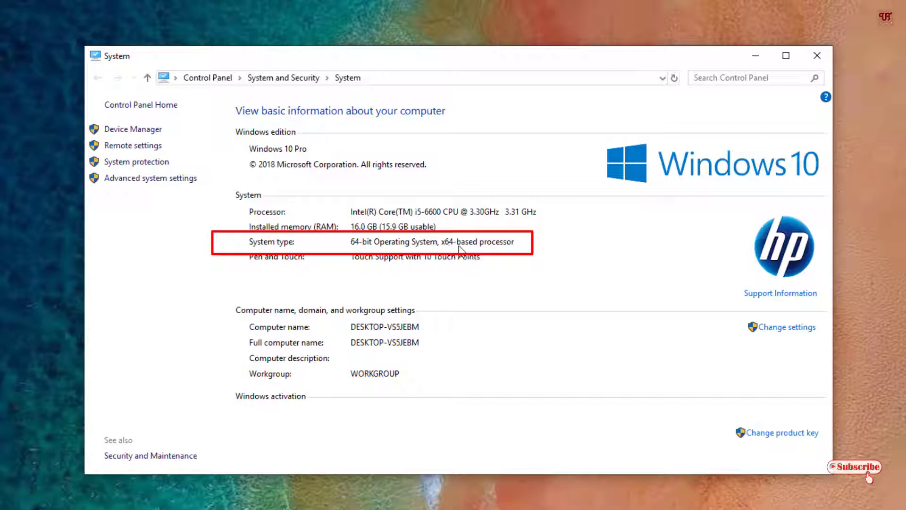
mouse_move(441, 249)
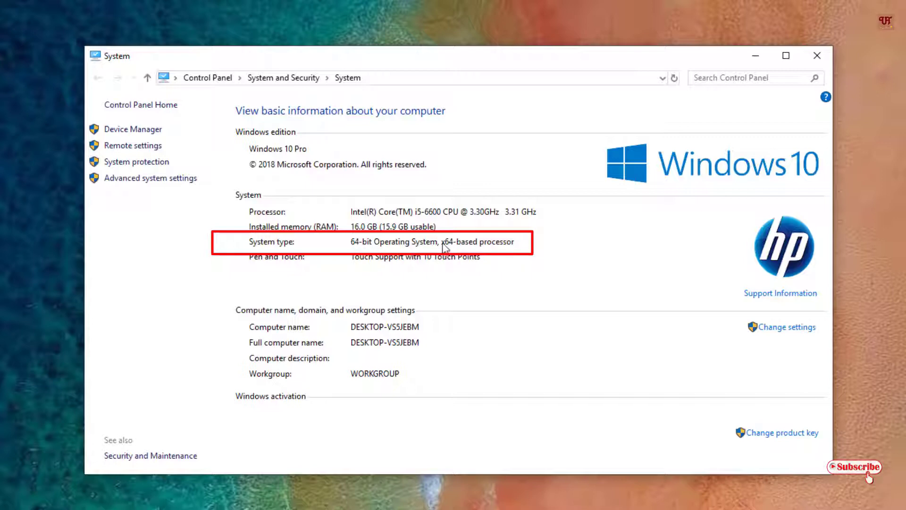
mouse_move(453, 252)
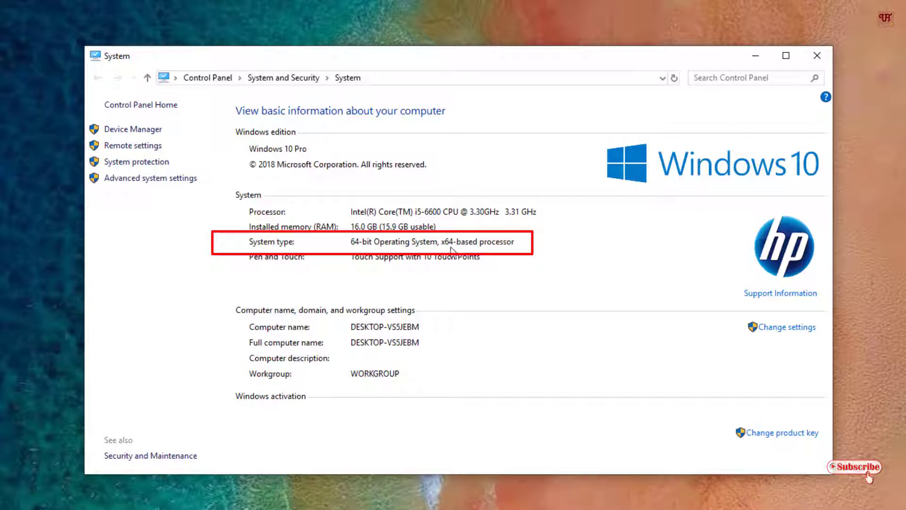
mouse_move(447, 254)
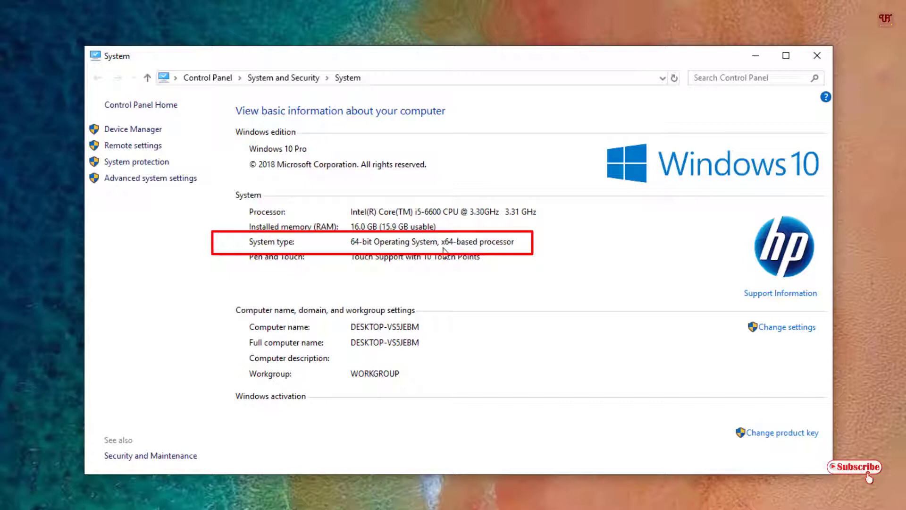
mouse_move(457, 255)
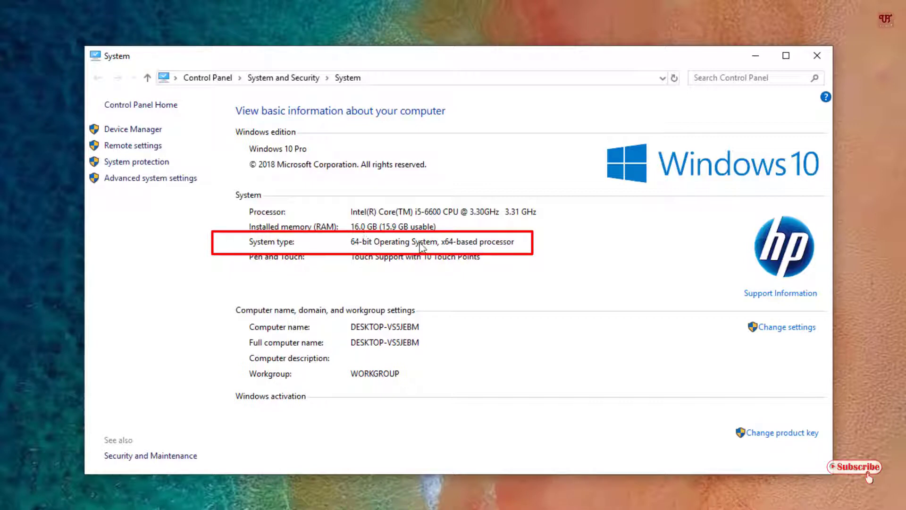
mouse_move(417, 266)
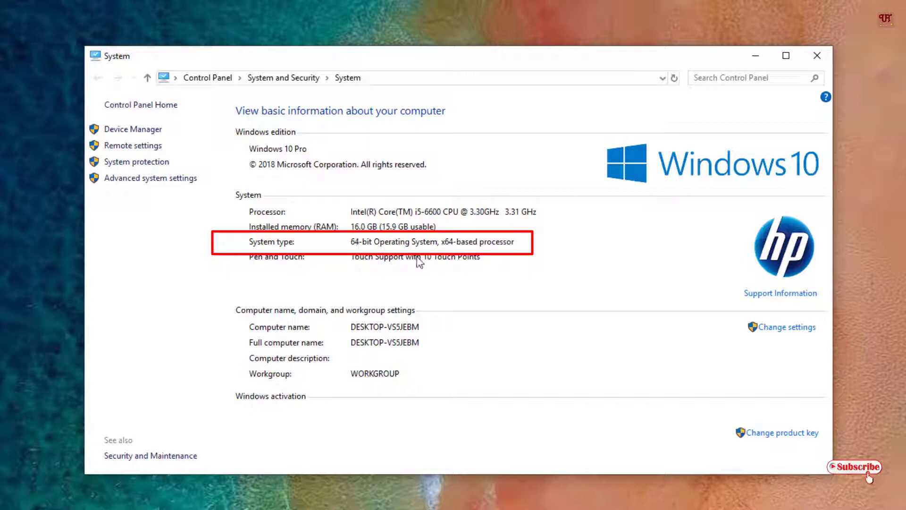
mouse_move(372, 252)
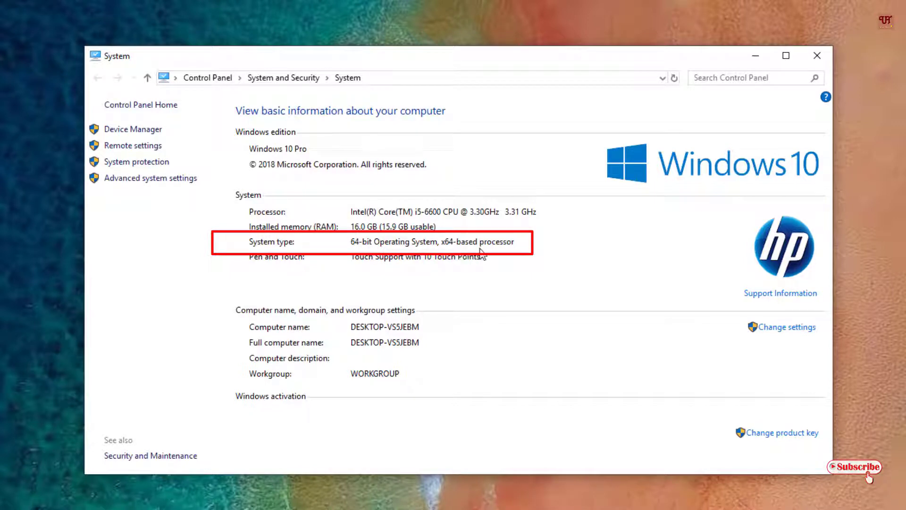
mouse_move(485, 259)
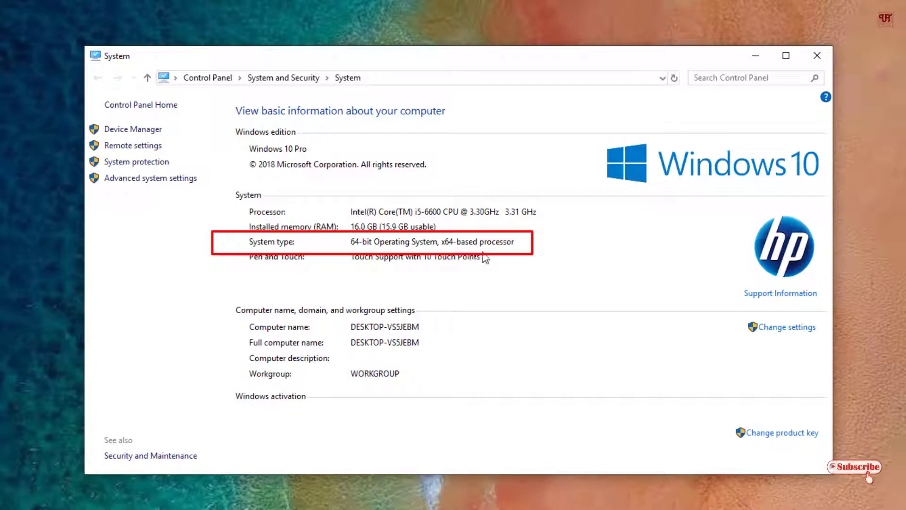
mouse_move(449, 251)
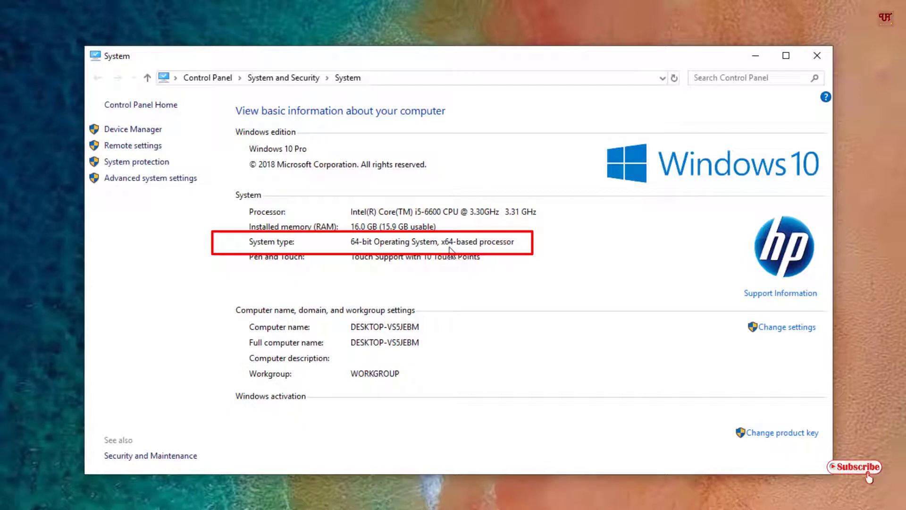
mouse_move(341, 241)
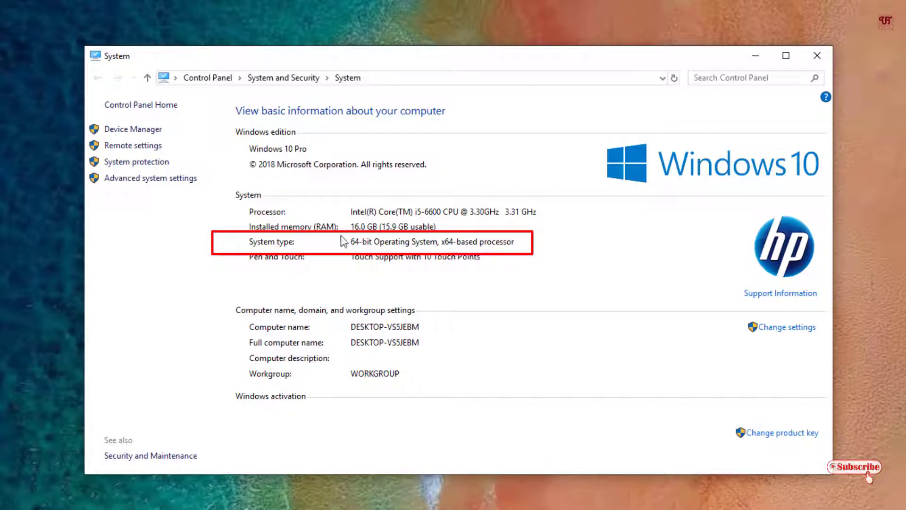
mouse_move(459, 230)
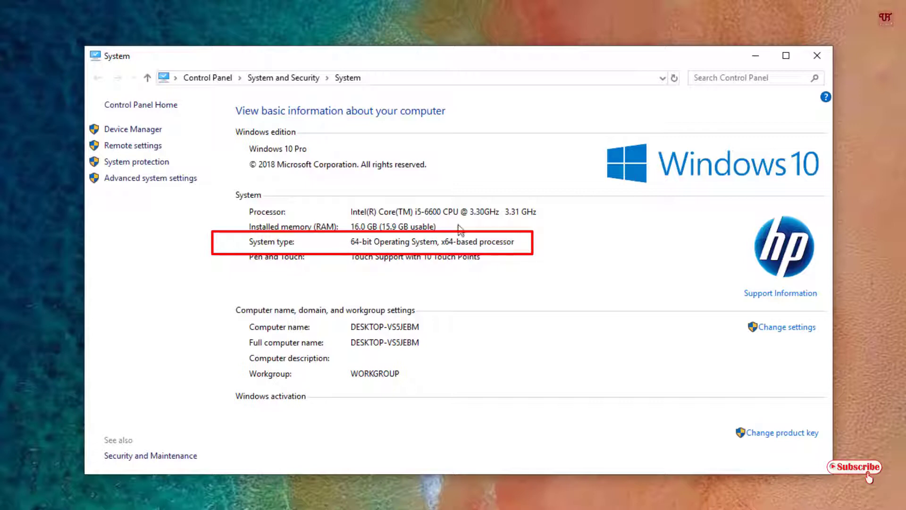
mouse_move(473, 264)
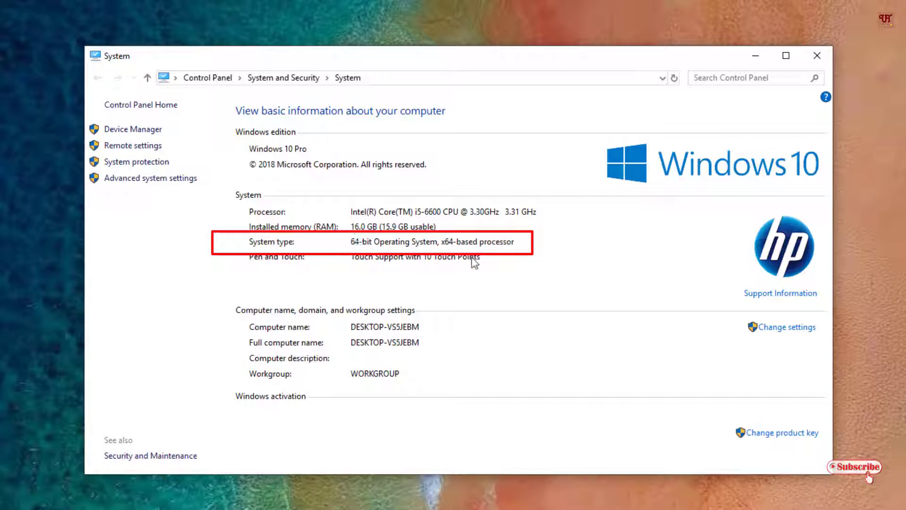
mouse_move(333, 240)
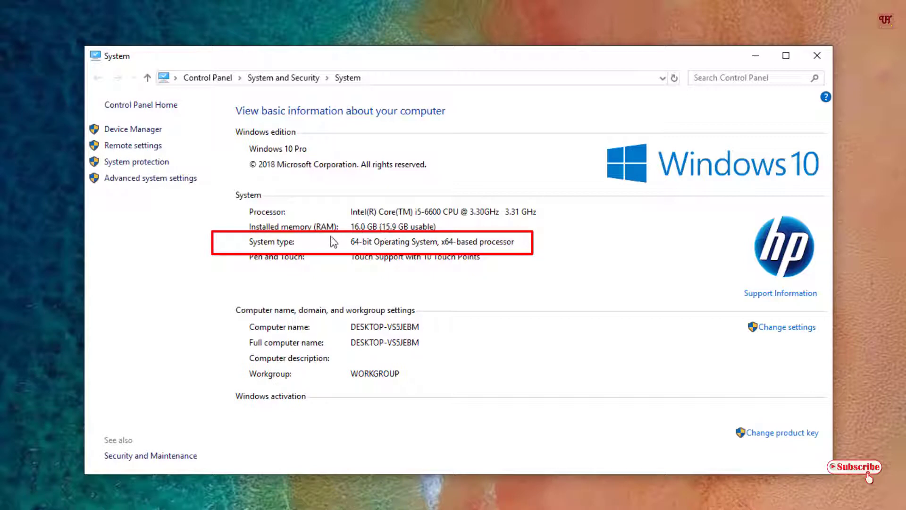
mouse_move(421, 260)
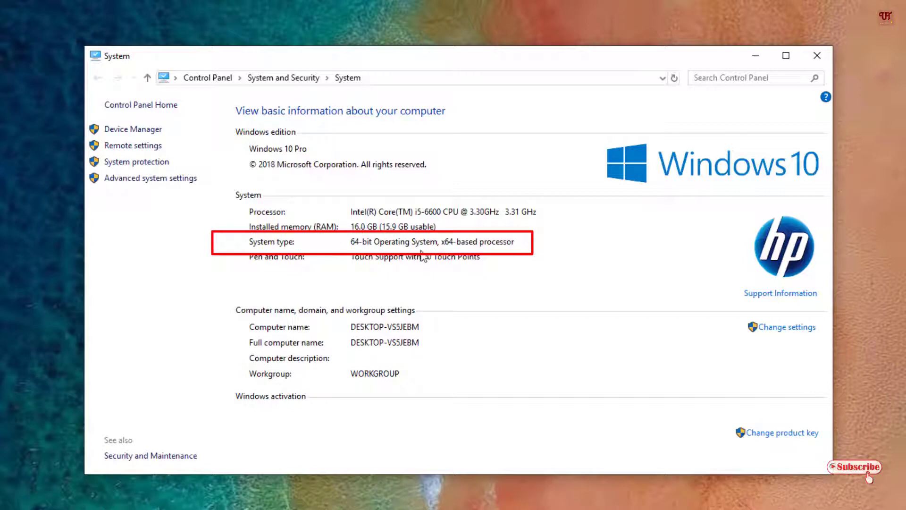
mouse_move(498, 227)
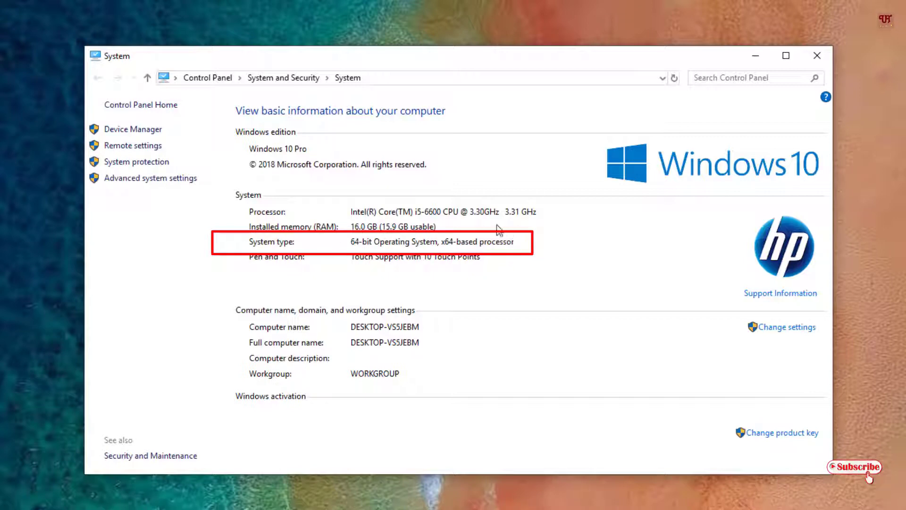
mouse_move(521, 289)
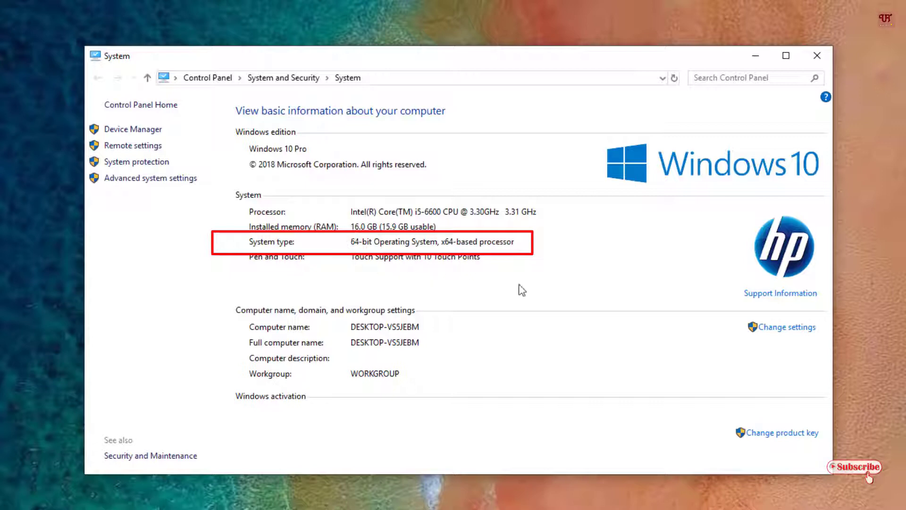
mouse_move(526, 266)
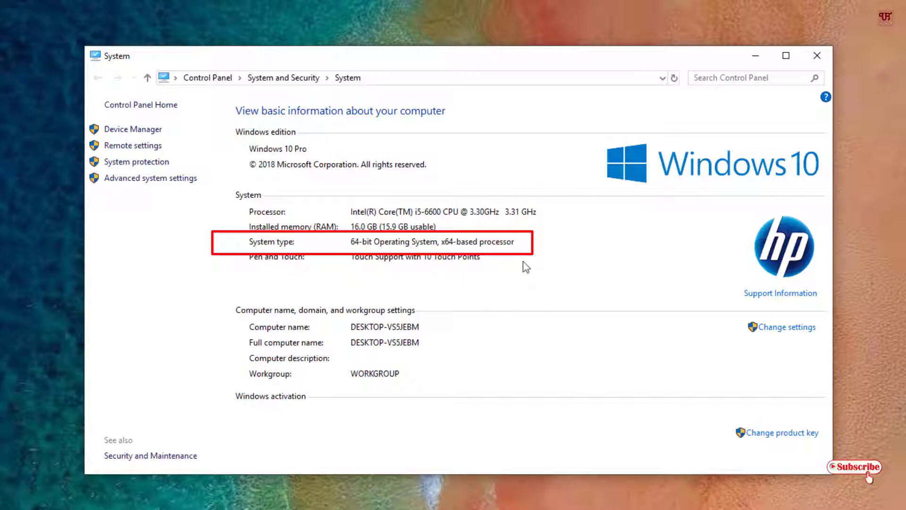
mouse_move(514, 247)
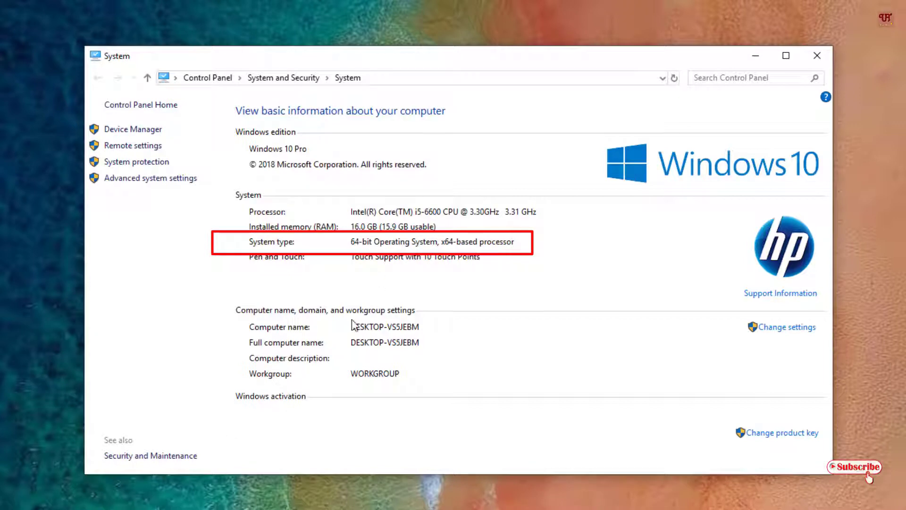
mouse_move(447, 301)
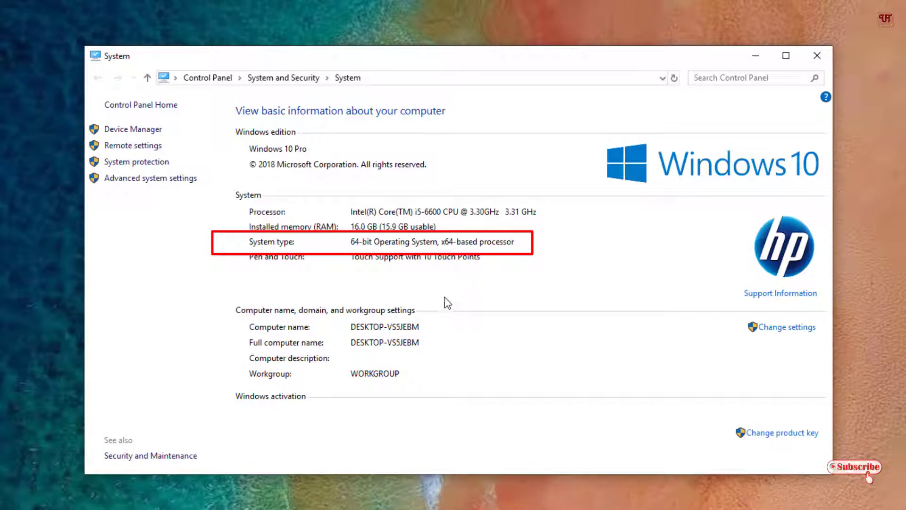
mouse_move(534, 270)
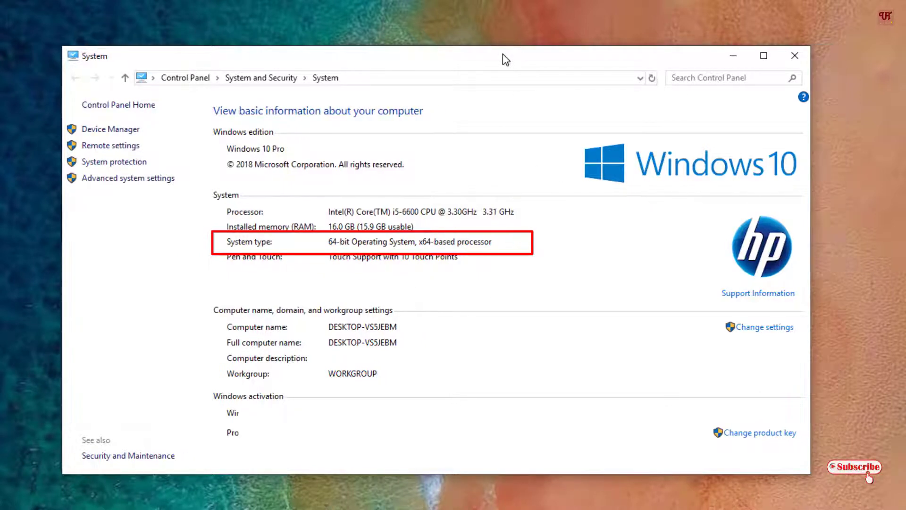
mouse_move(366, 248)
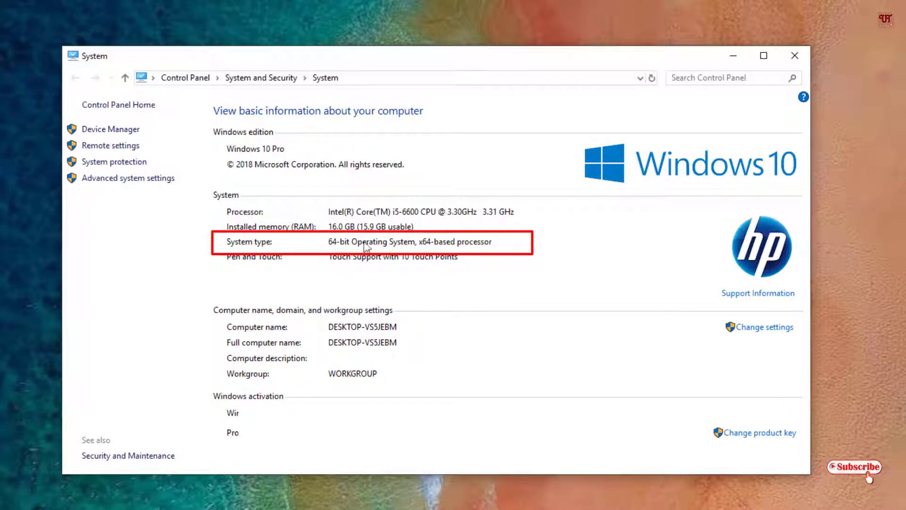
mouse_move(794, 55)
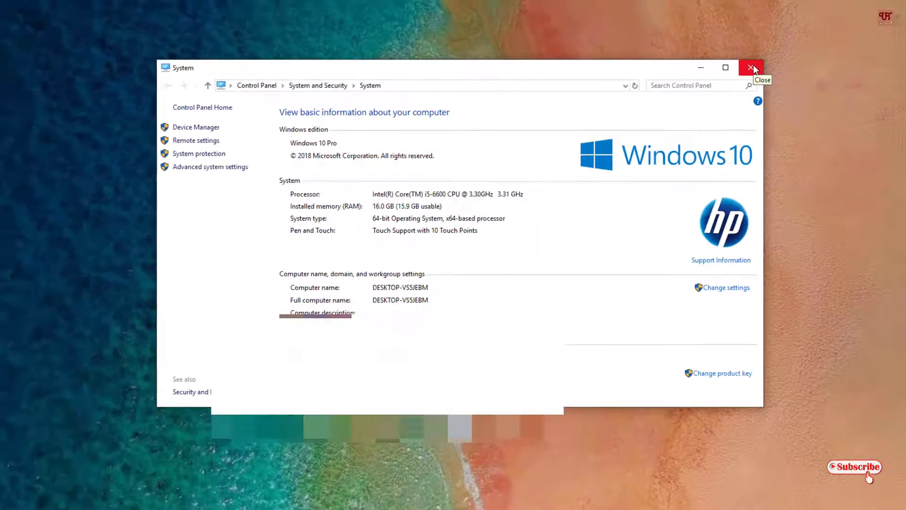
- Close the System window and minimize Firefox's 7-Zip download page to show the desktop
left_click(751, 68)
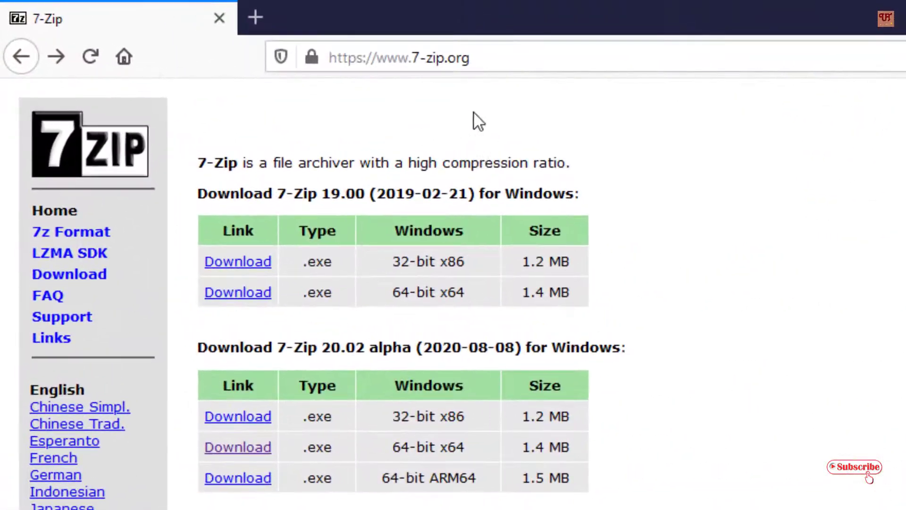
mouse_move(425, 137)
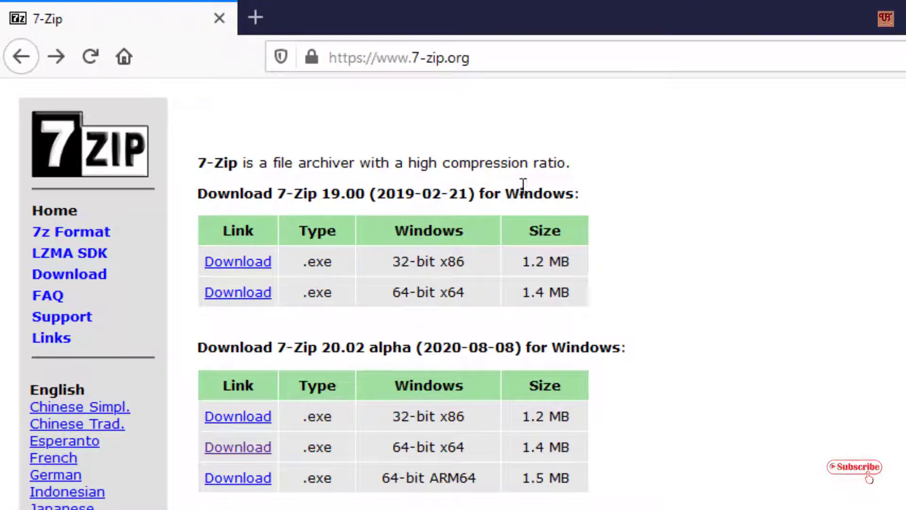
mouse_move(575, 278)
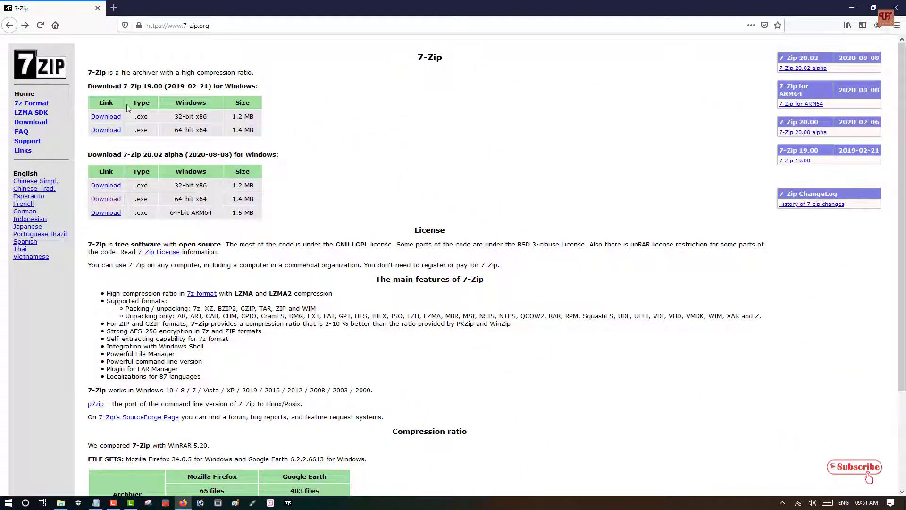
mouse_move(298, 77)
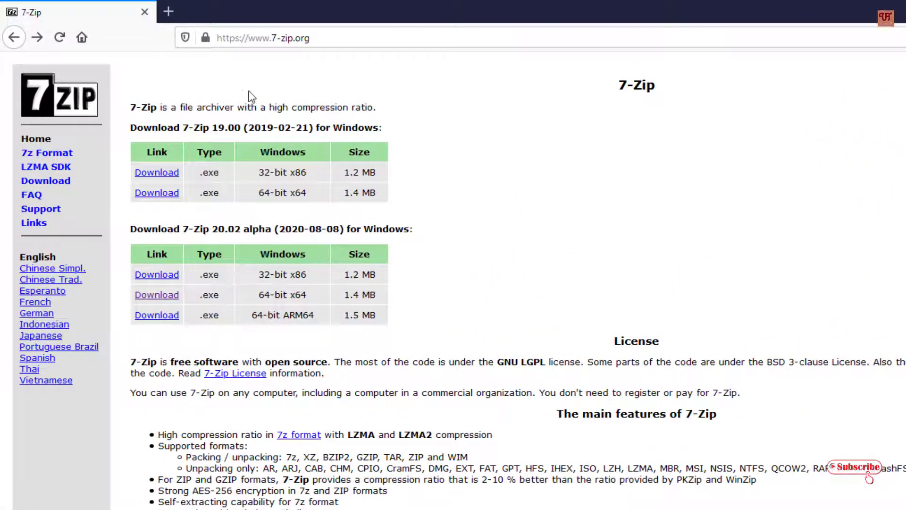
mouse_move(406, 150)
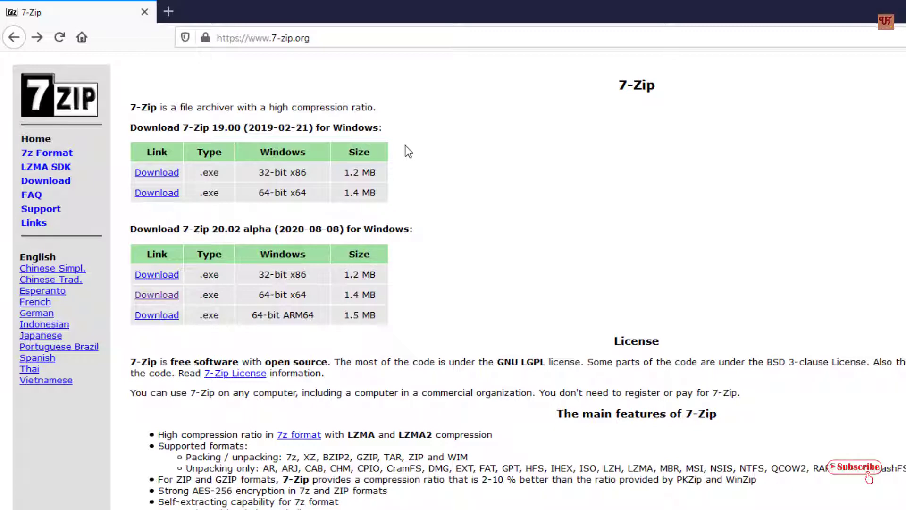
mouse_move(157, 171)
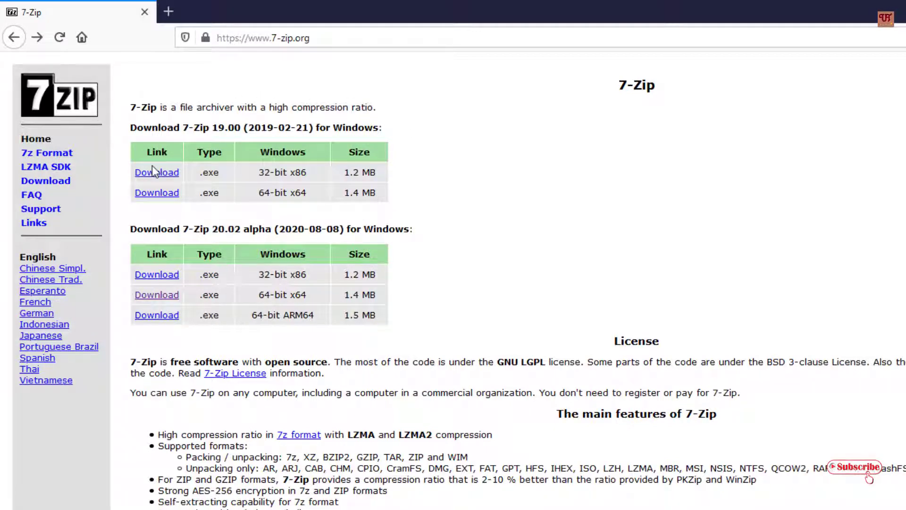
mouse_move(270, 187)
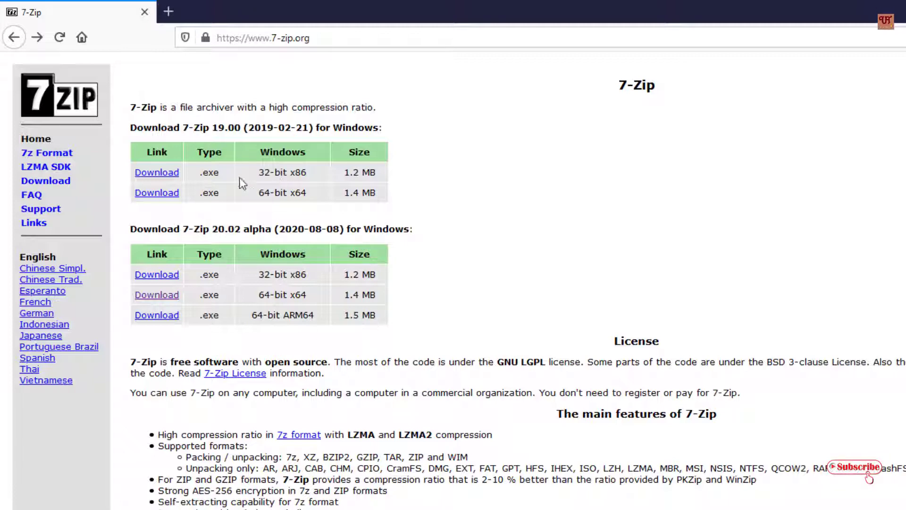
mouse_move(296, 174)
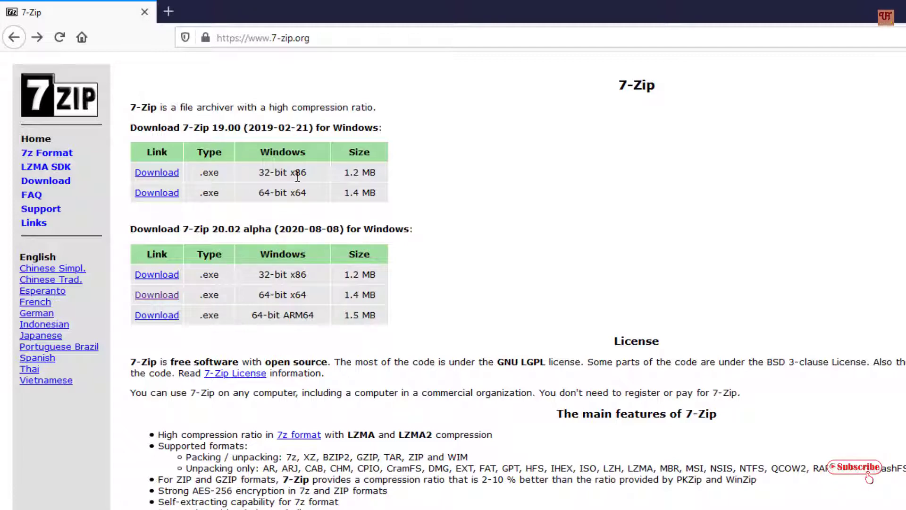
mouse_move(295, 185)
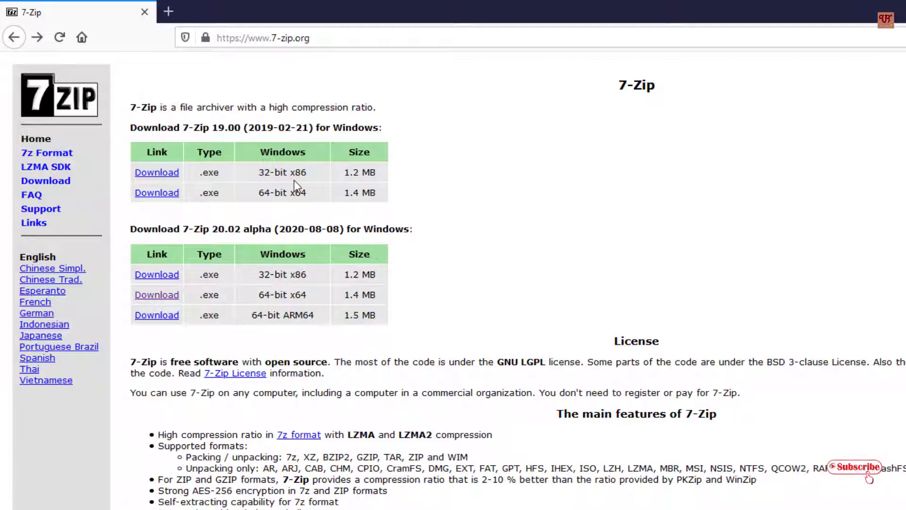
mouse_move(168, 207)
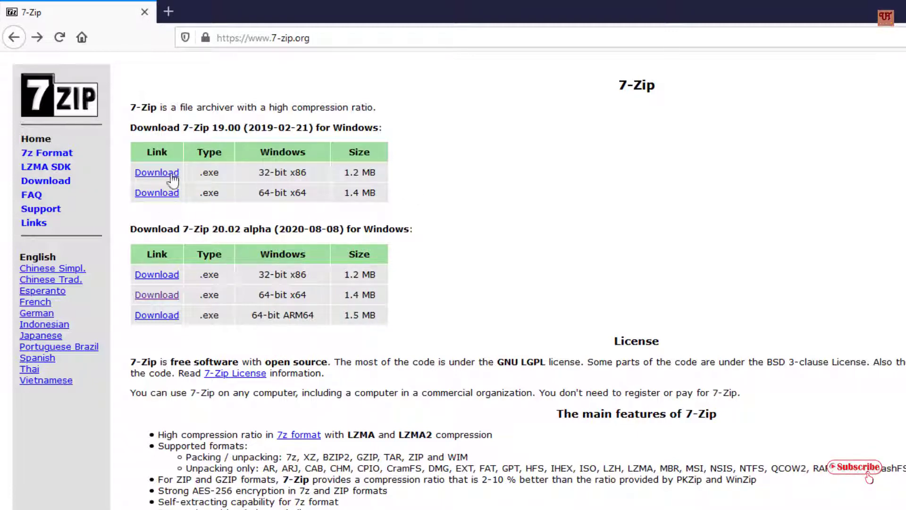
mouse_move(181, 201)
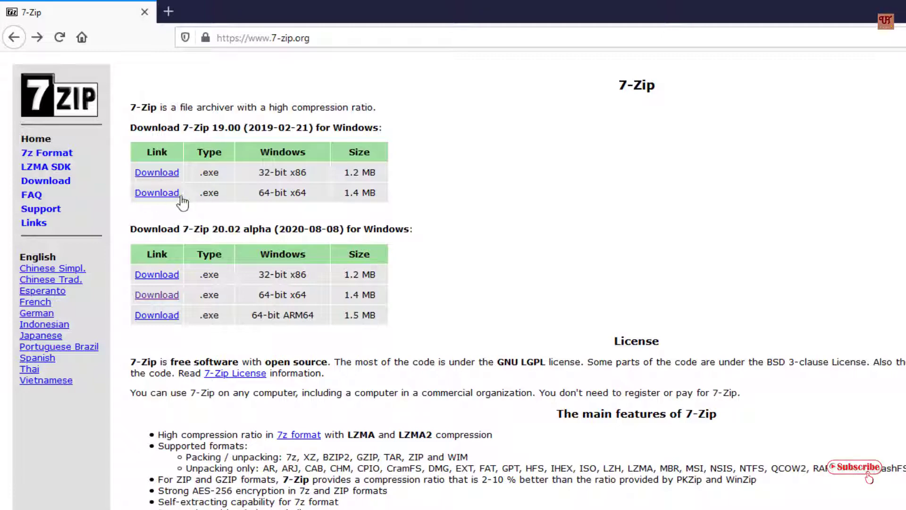
mouse_move(288, 175)
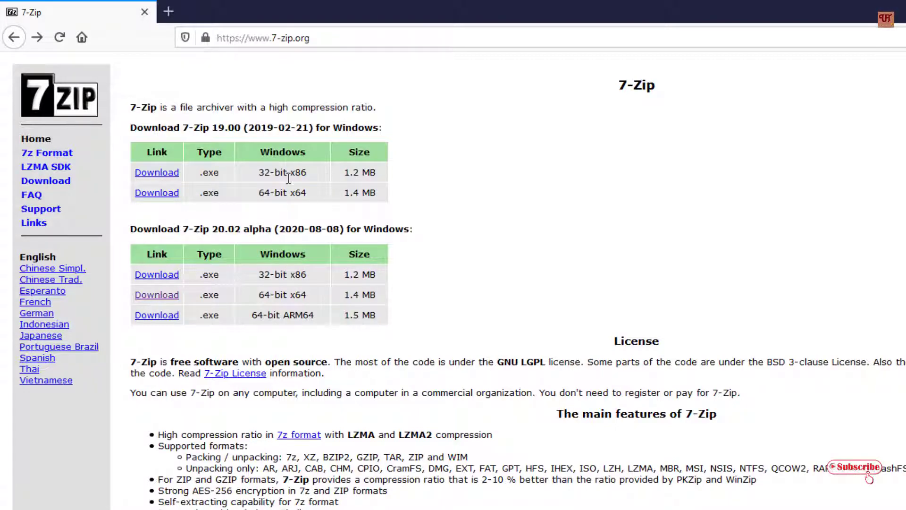
mouse_move(411, 121)
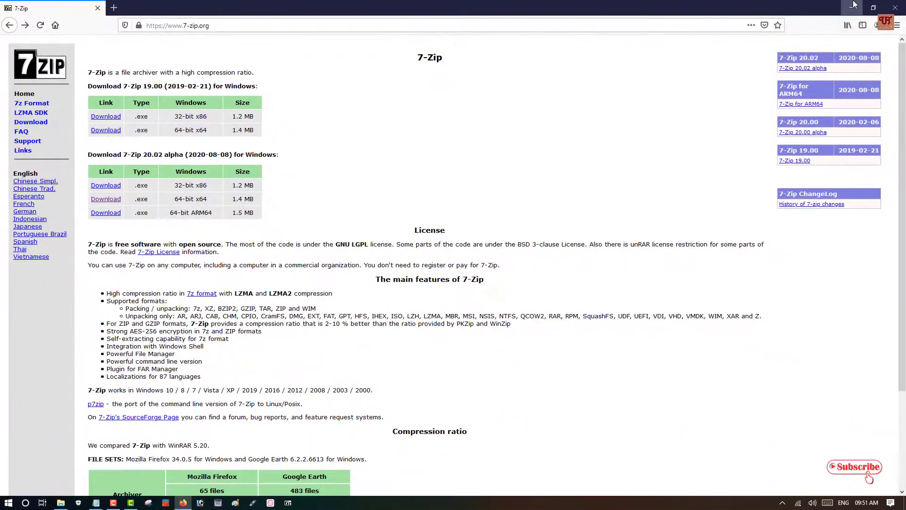
left_click(895, 8)
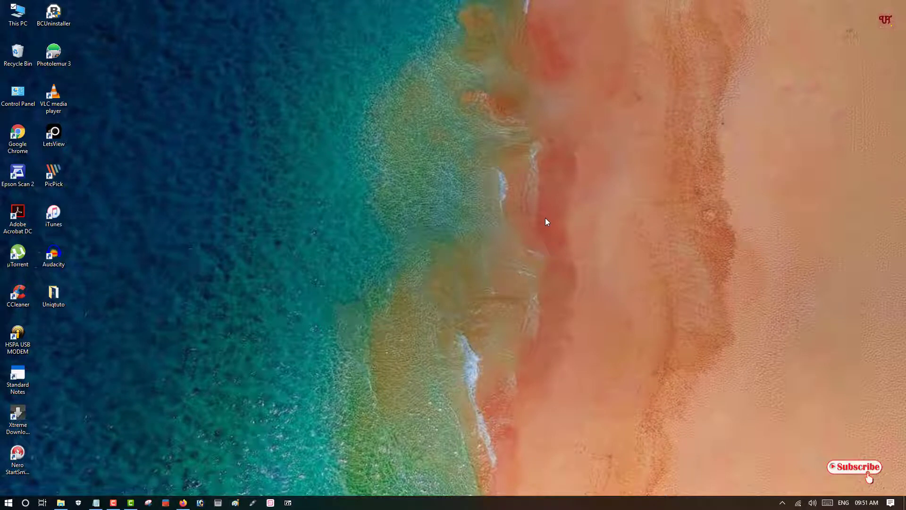
- Launch cmd from the Win+R Run box to get a Command Prompt at the home folder
key("Win+r")
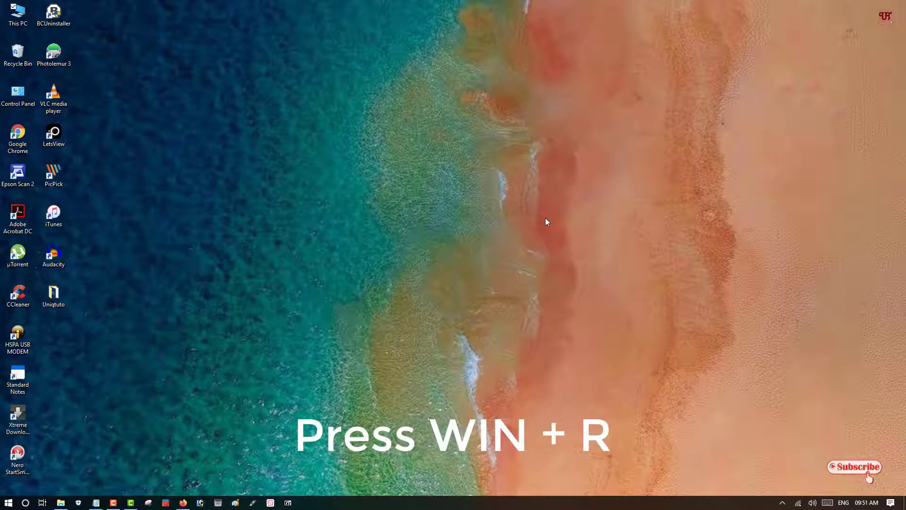
key("Win+R")
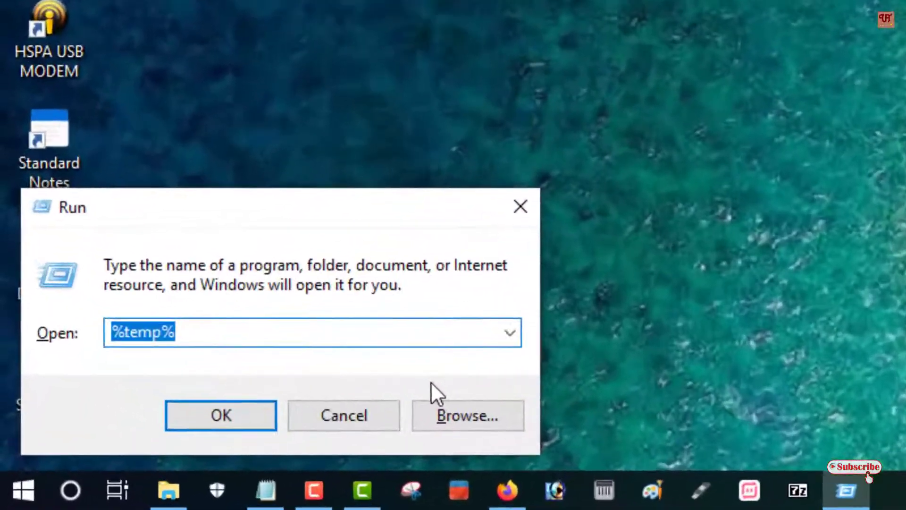
type("cmd")
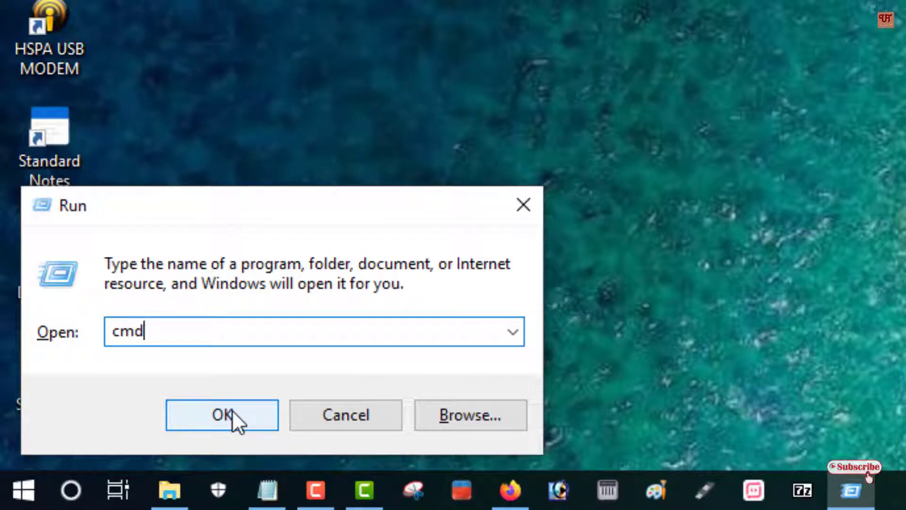
left_click(222, 416)
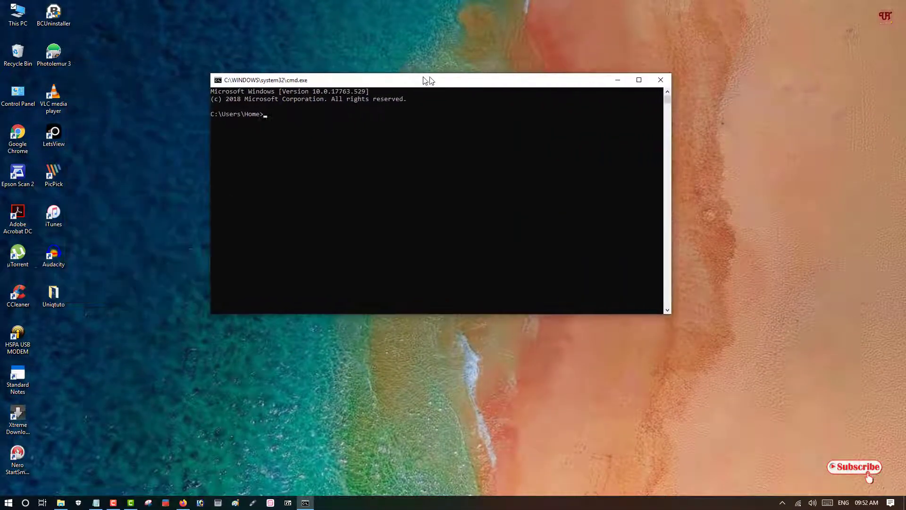
- Change directory to "C:\Program Files\7-Zip" using the cd command copied from Notepad
left_click_drag(425, 79, 463, 84)
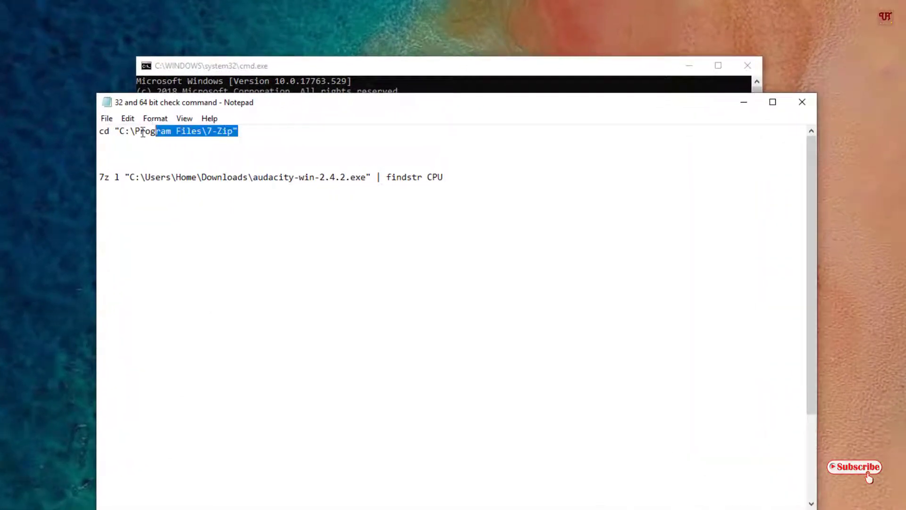
right_click(158, 131)
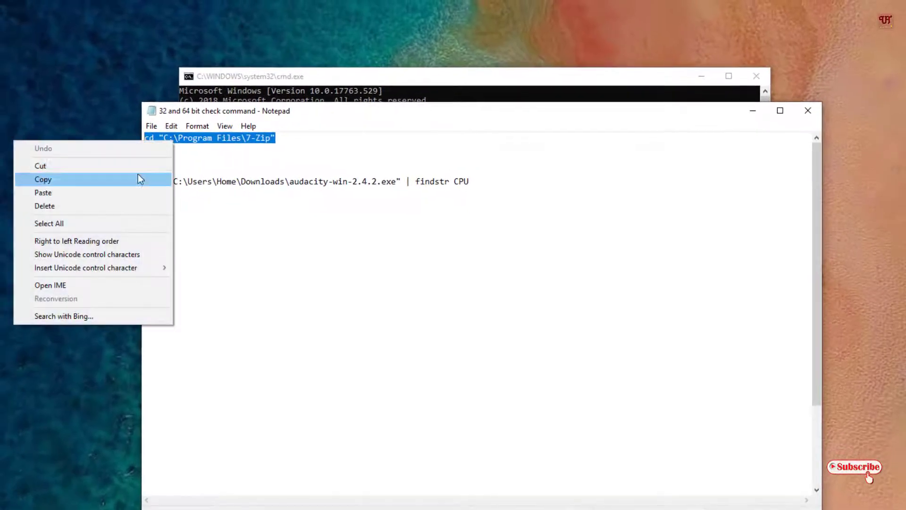
left_click(44, 179)
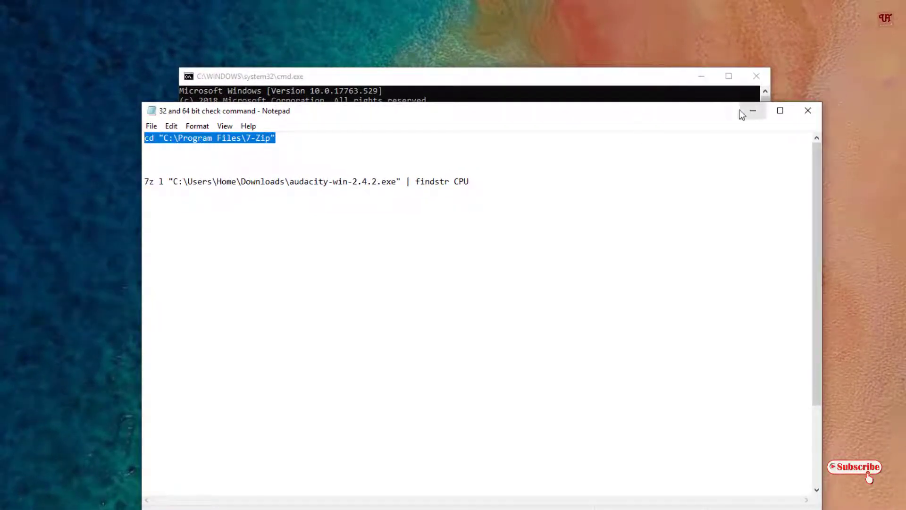
mouse_move(753, 110)
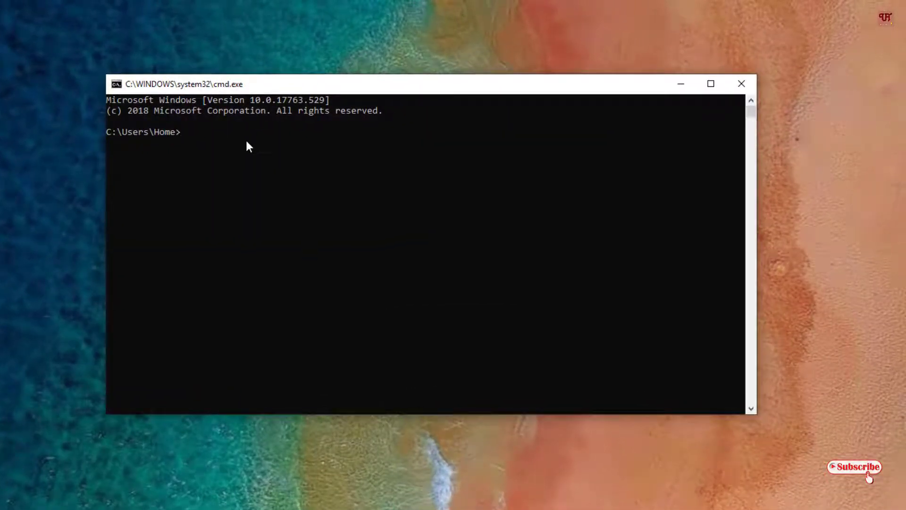
mouse_move(236, 156)
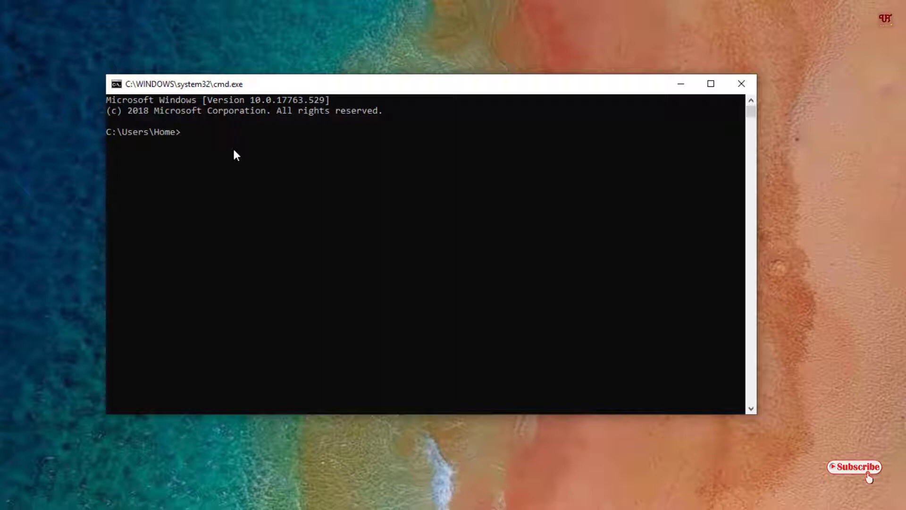
type("cd \"C:\\Program Files\\7-Zip\"")
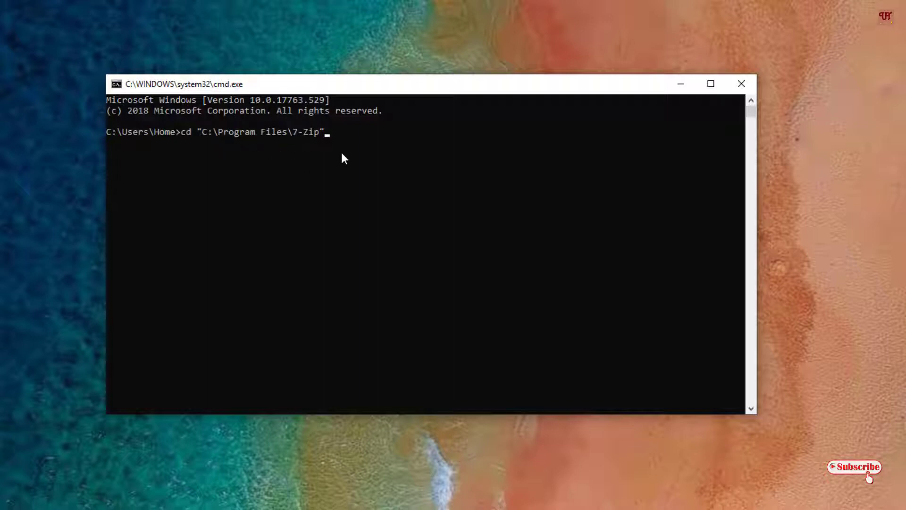
key("Enter")
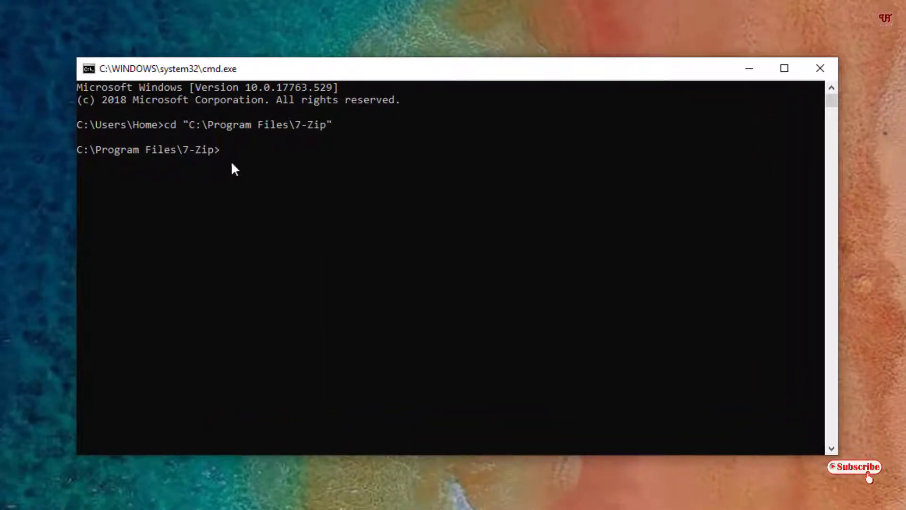
mouse_move(188, 494)
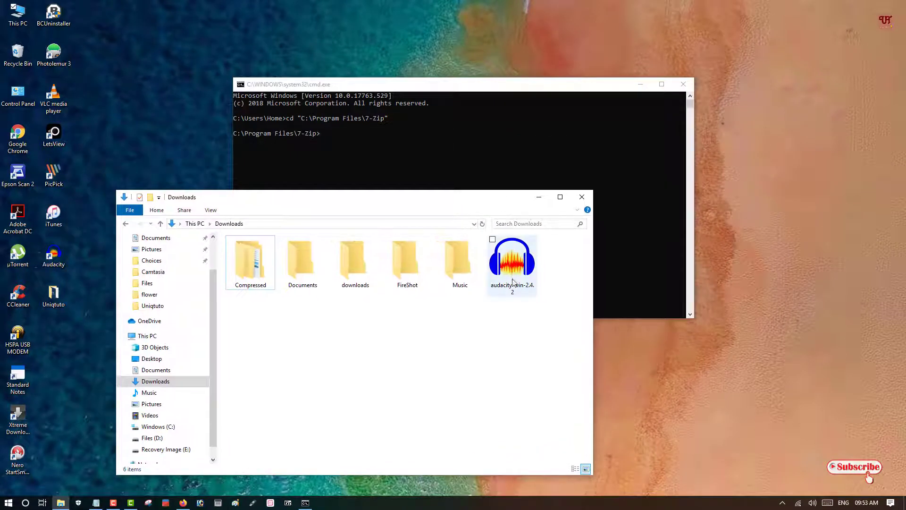
mouse_move(513, 268)
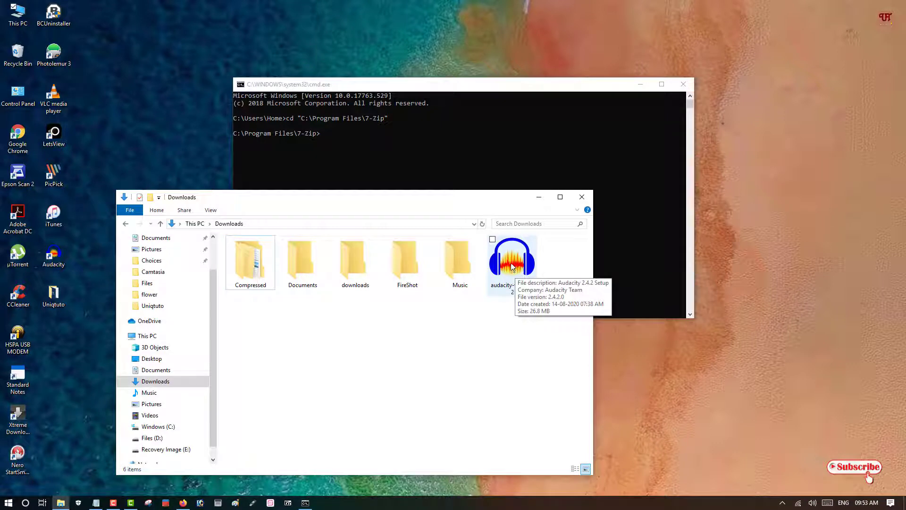
mouse_move(363, 209)
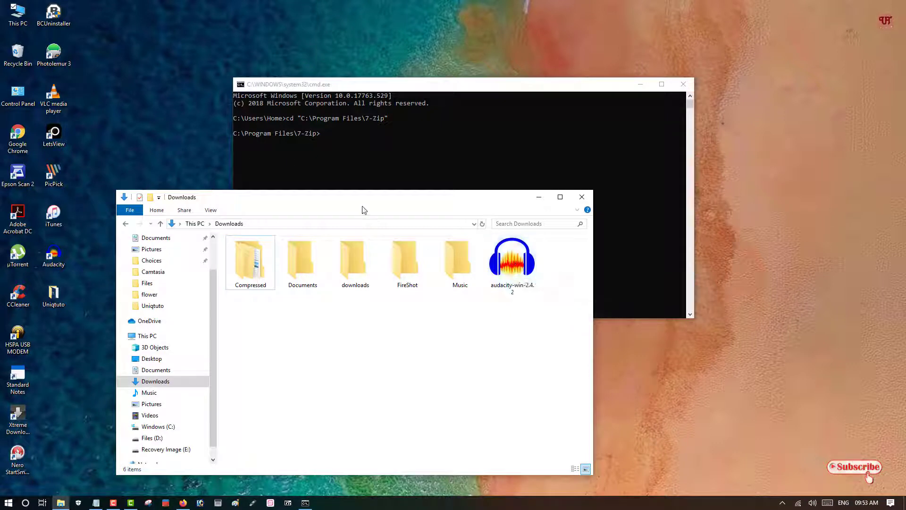
- Show the Properties dialog of the audacity-win-2.4.2 installer in Downloads
right_click(512, 258)
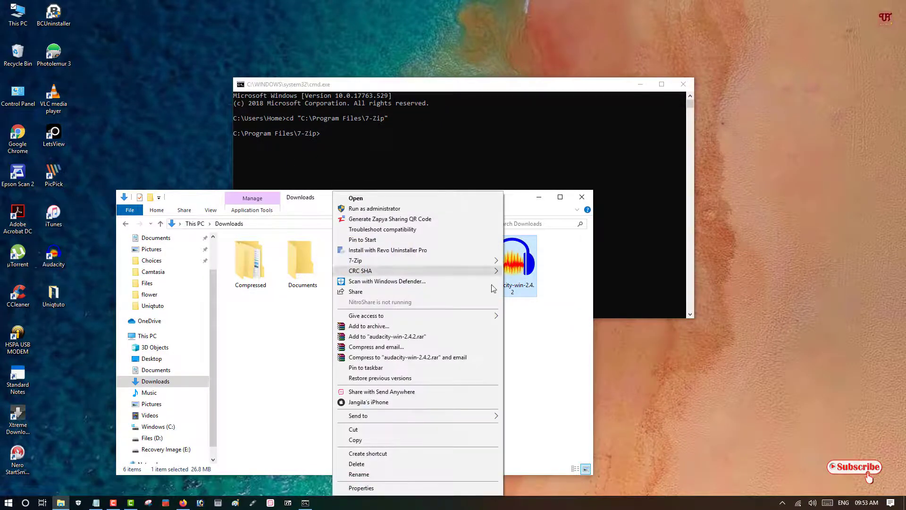
left_click(361, 487)
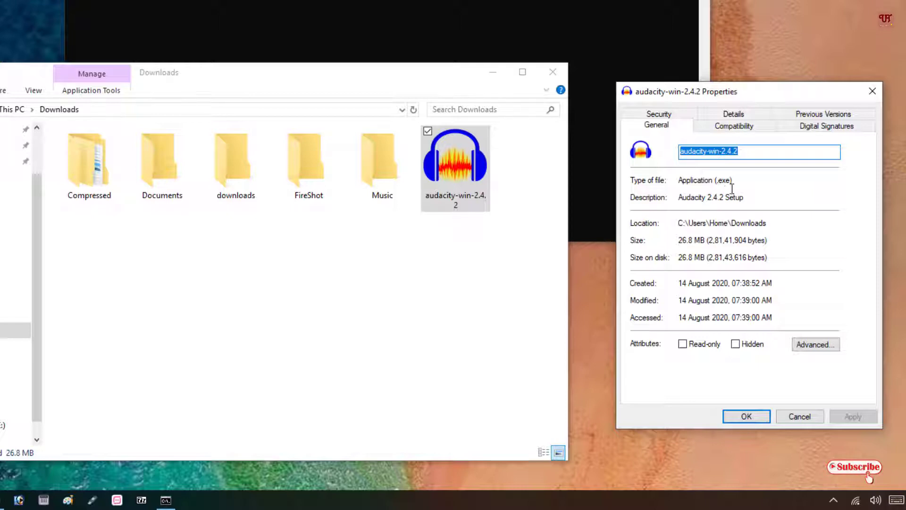
mouse_move(763, 396)
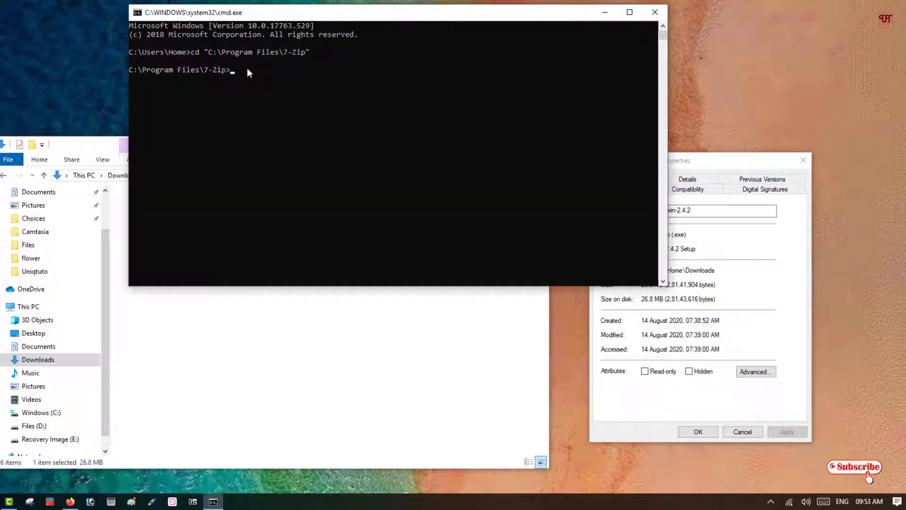
- Enter 7z l "C:\Users\Home\Downloads\audacity-win-2.4.2.exe" | findstr CPU without running it
type("7z l \"C:\\Users\\Home\\Downloads\\audacity-win-2.4.2.exe\" | findstr CPU")
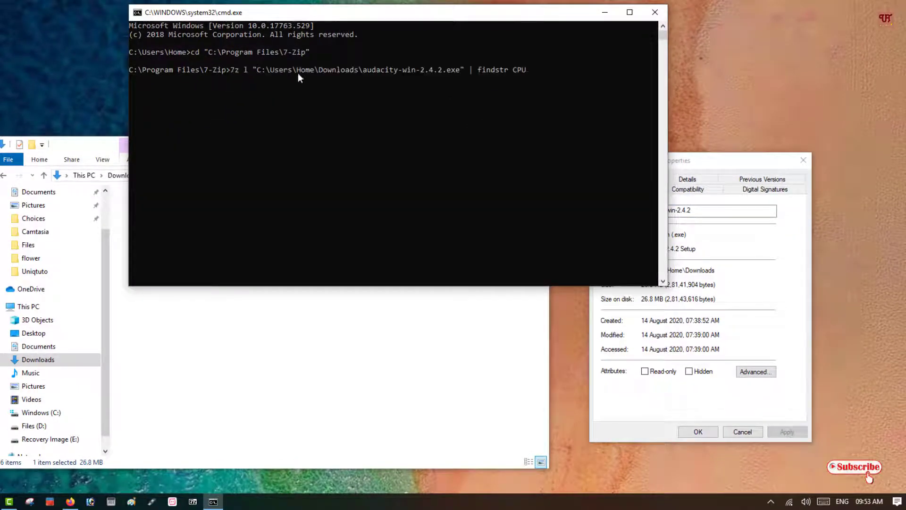
mouse_move(393, 17)
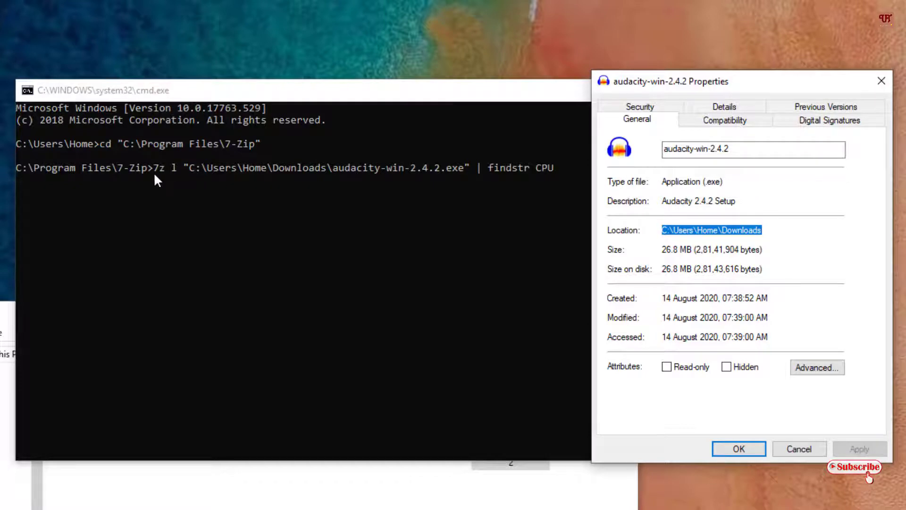
mouse_move(163, 180)
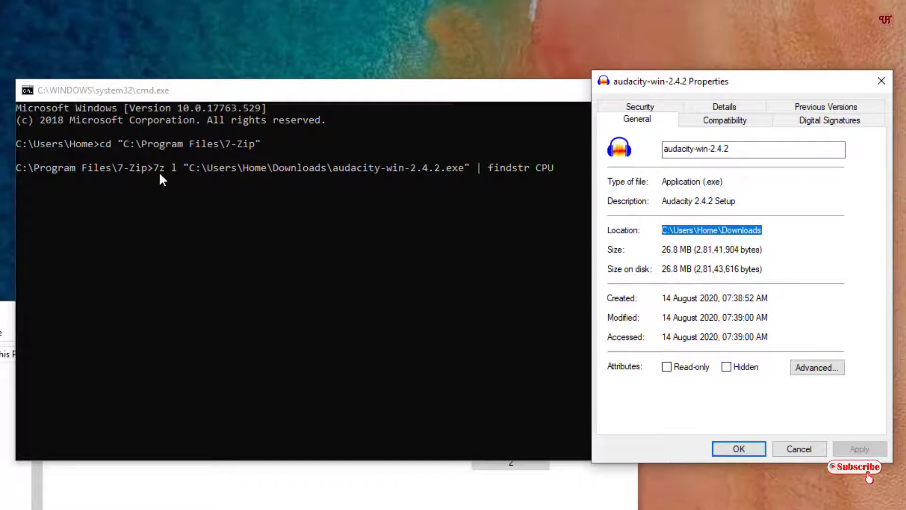
mouse_move(176, 183)
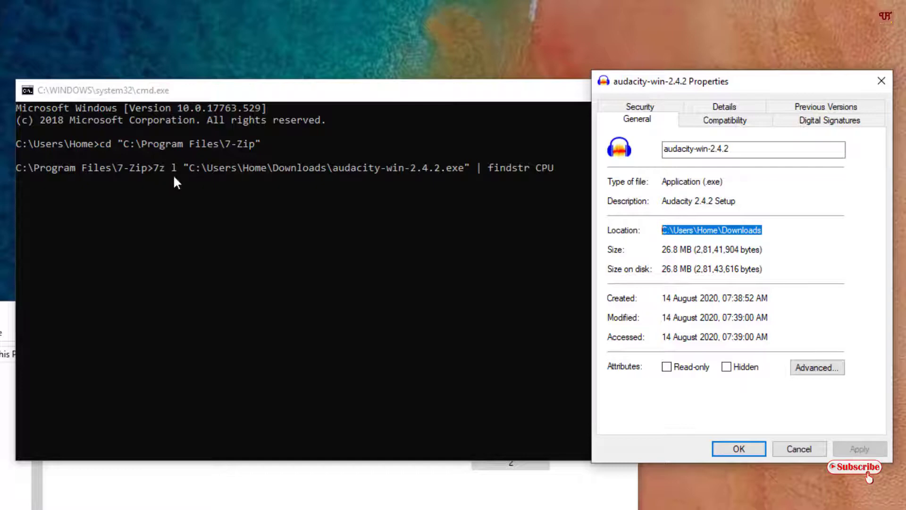
mouse_move(219, 177)
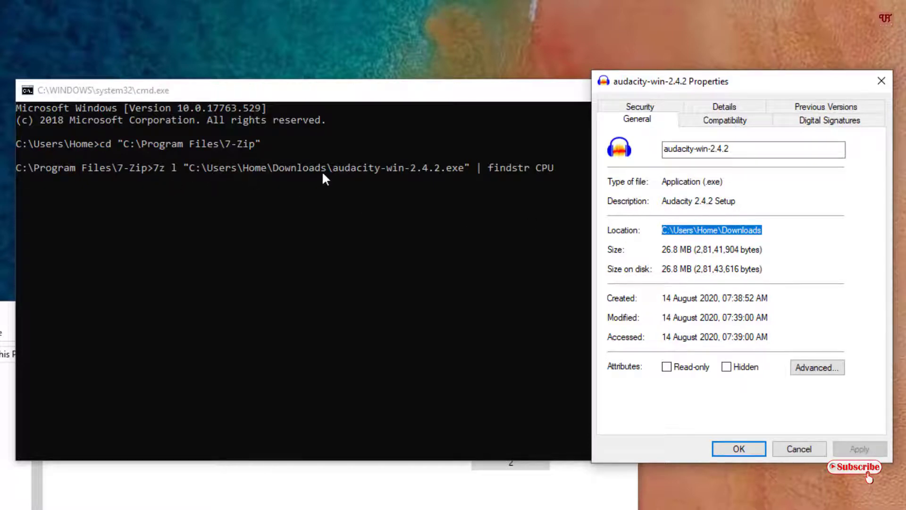
mouse_move(366, 179)
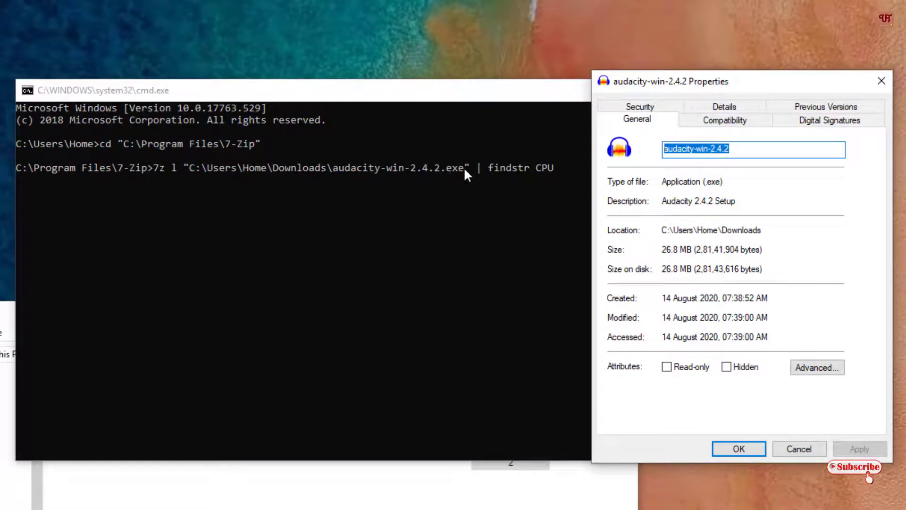
mouse_move(477, 183)
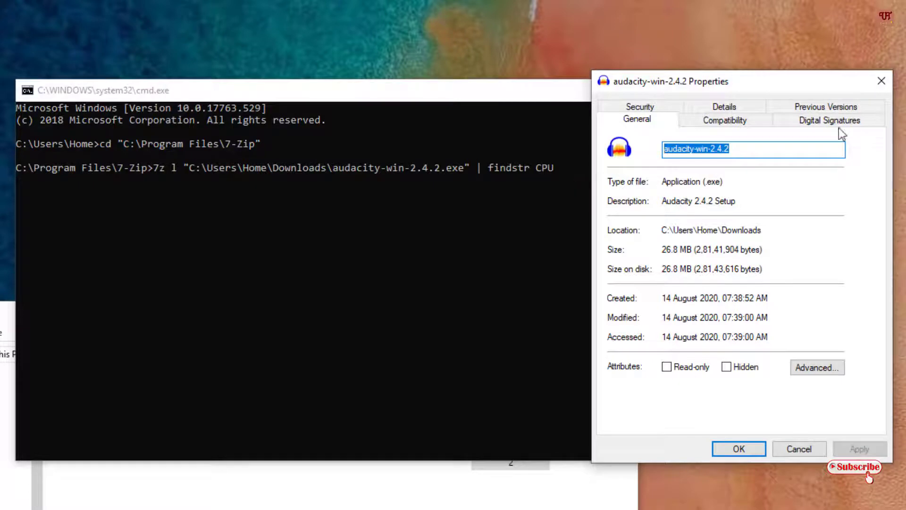
left_click(801, 448)
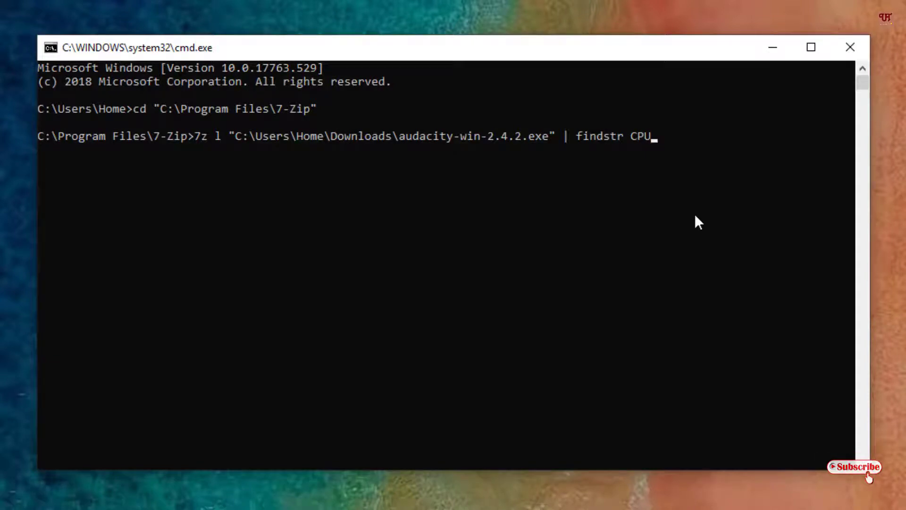
- Run the 7z listing, which reports CPU = x86 for the Audacity installer
key("Enter")
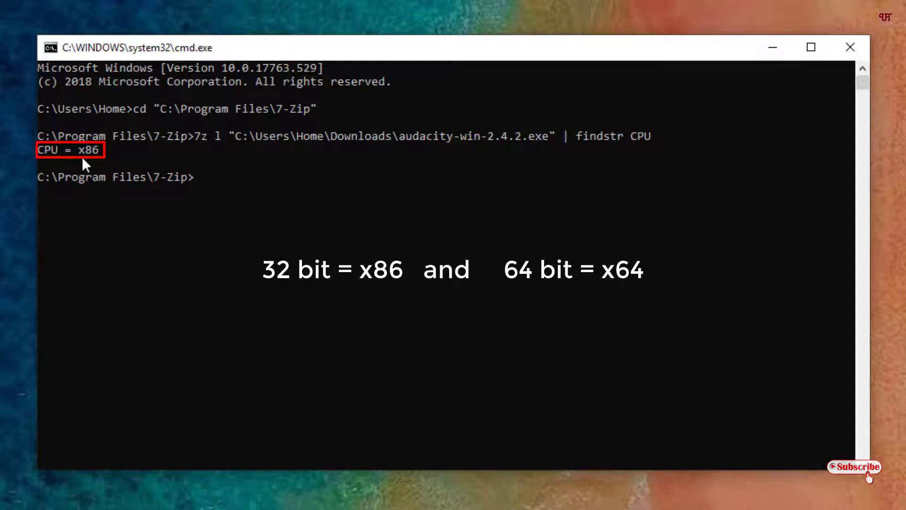
mouse_move(295, 192)
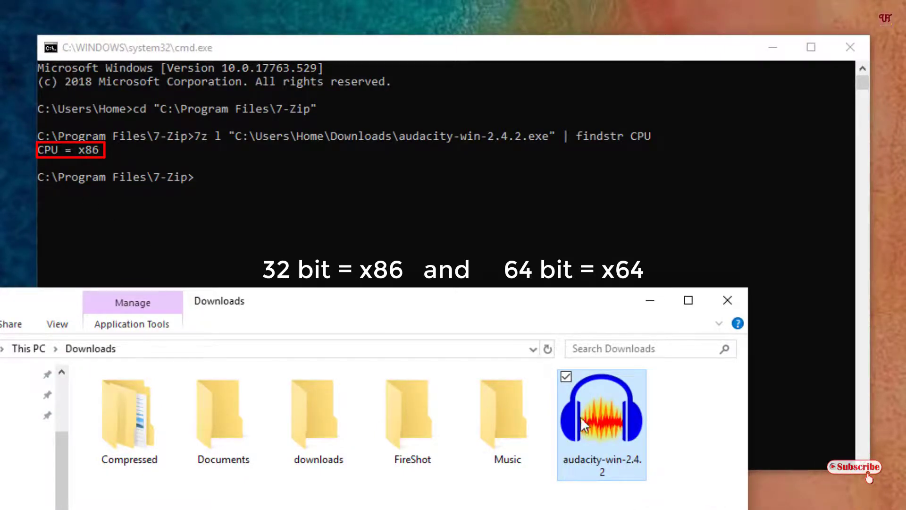
mouse_move(295, 241)
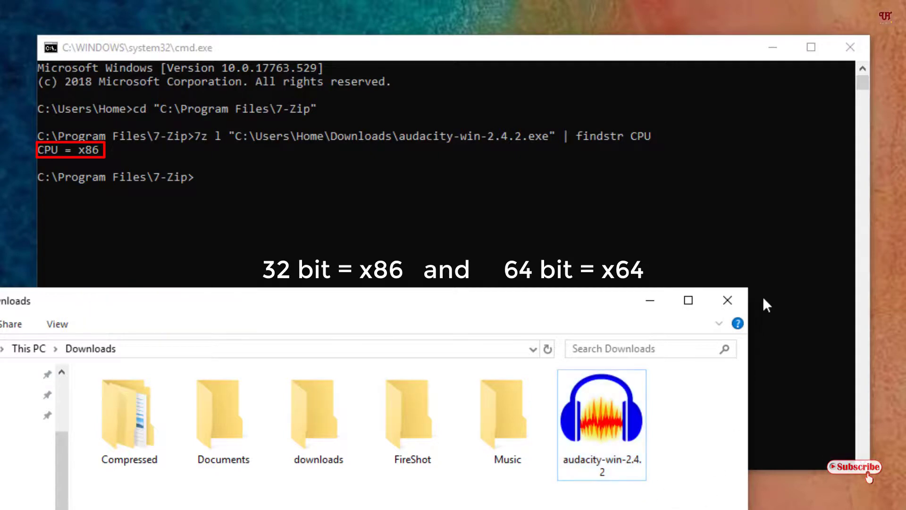
mouse_move(728, 302)
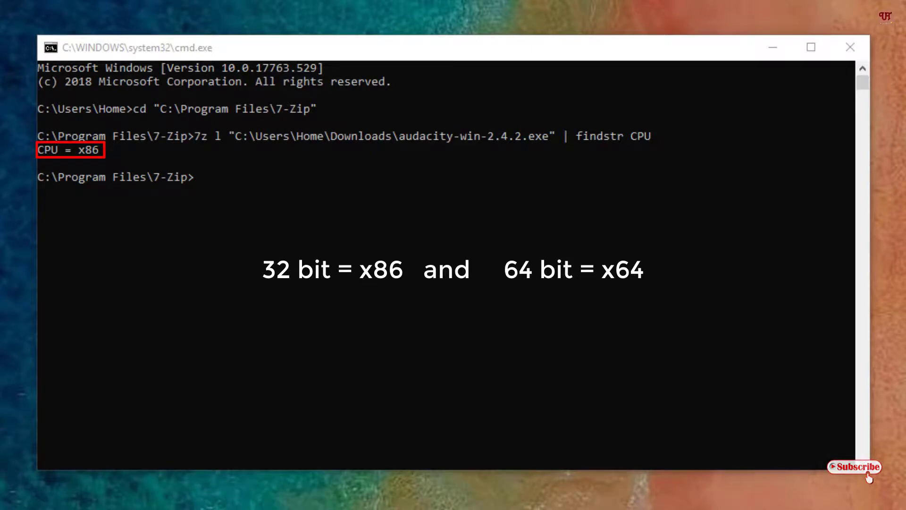
mouse_move(828, 92)
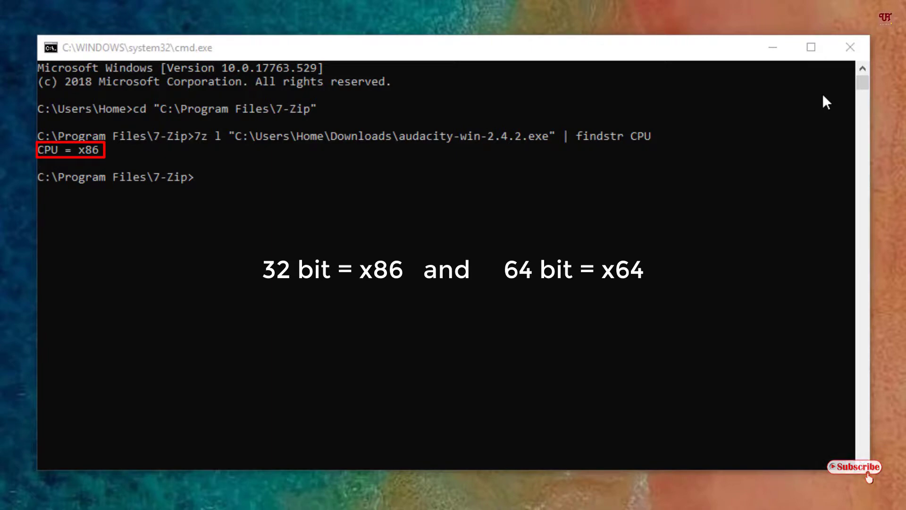
mouse_move(829, 111)
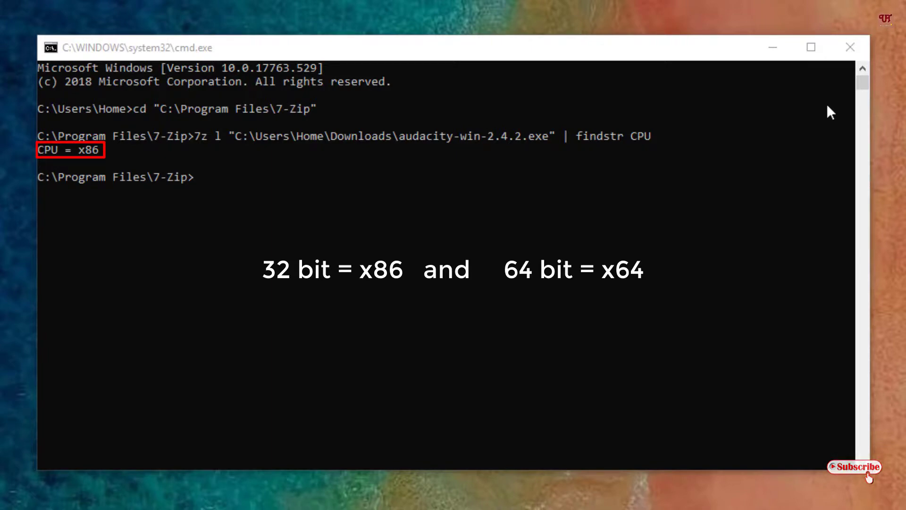
mouse_move(828, 119)
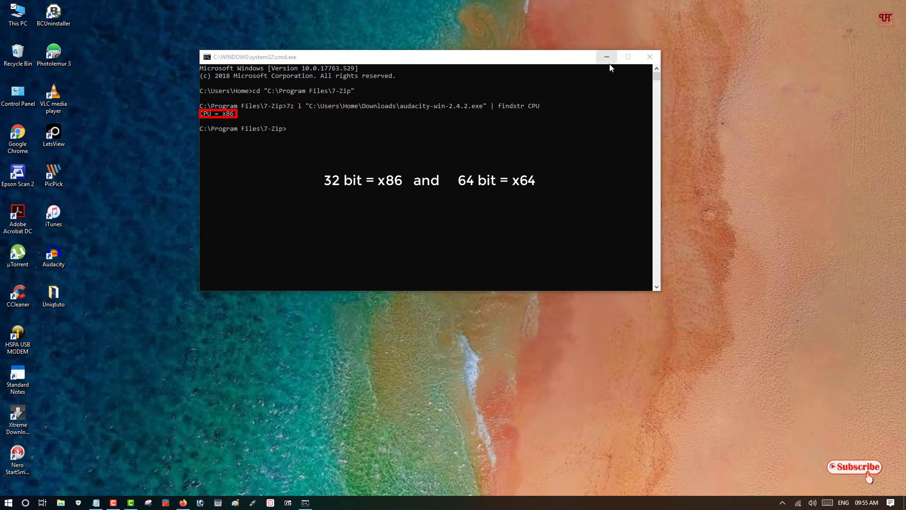
mouse_move(607, 57)
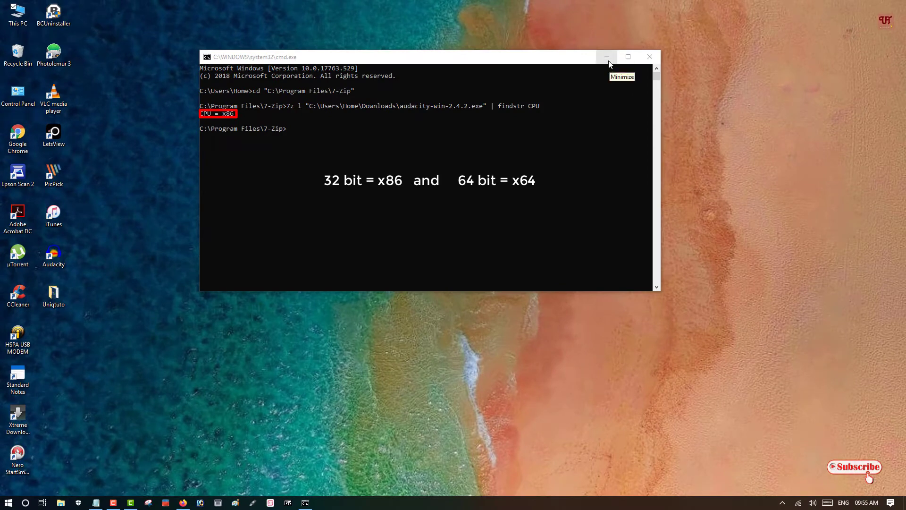
- Minimize the Command Prompt showing CPU = x86, leaving the desktop clear
left_click(606, 56)
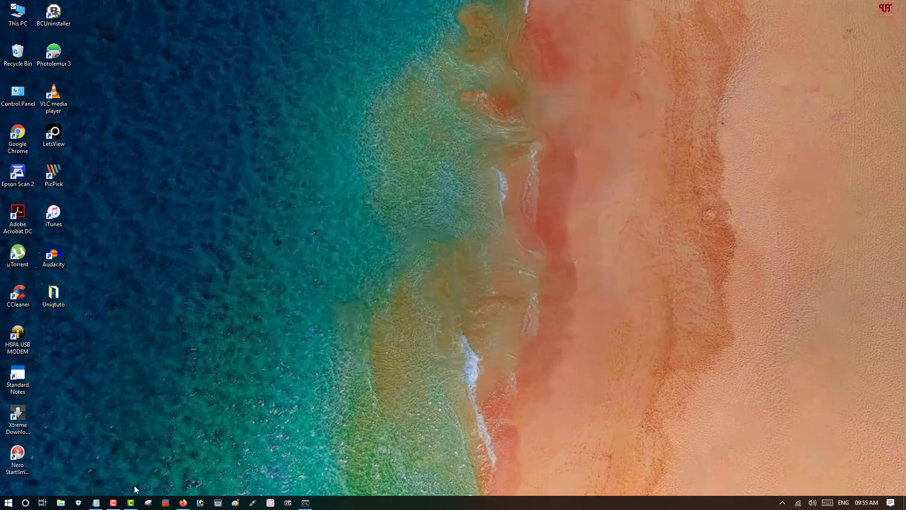